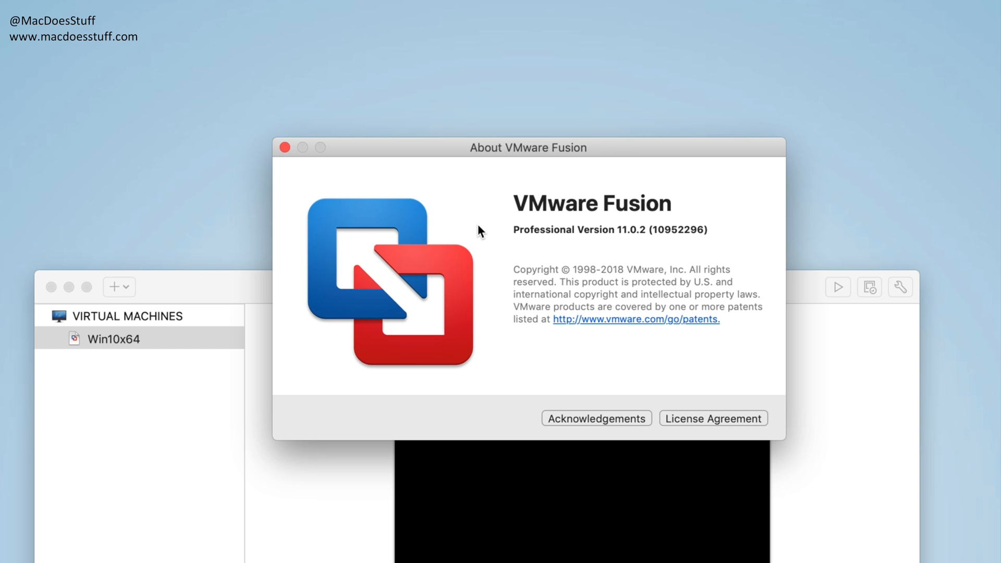
Close the About VMware Fusion window to reveal the Win10x64 library.
{"action": "left_click", "coordinate": [284, 147]}
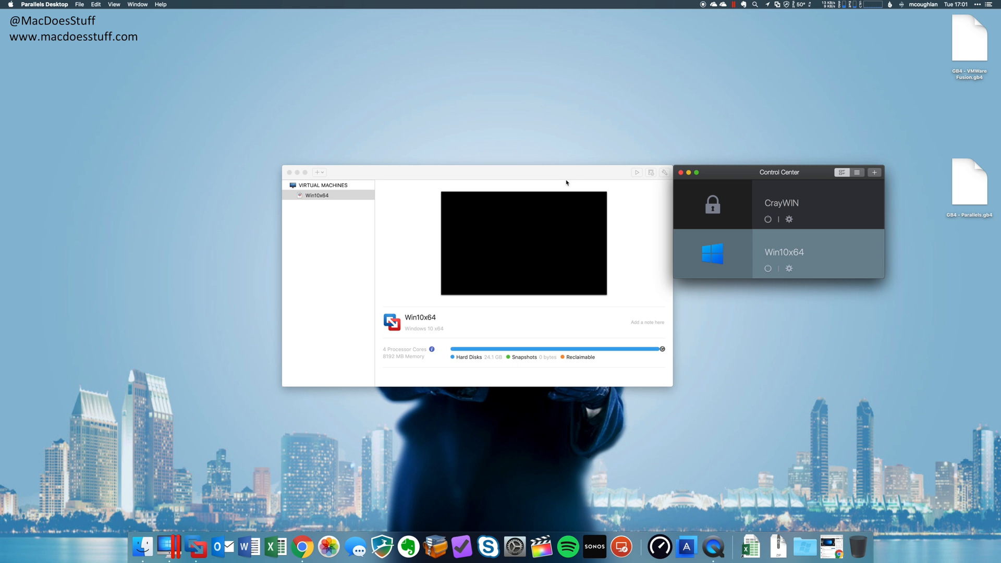
{"action": "left_click", "coordinate": [635, 171]}
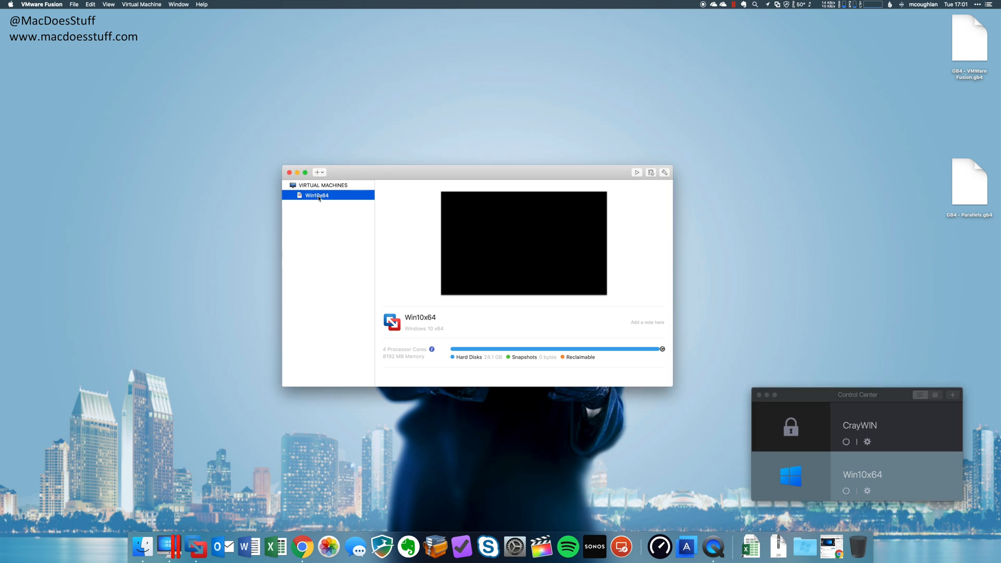
{"action": "right_click", "coordinate": [317, 196]}
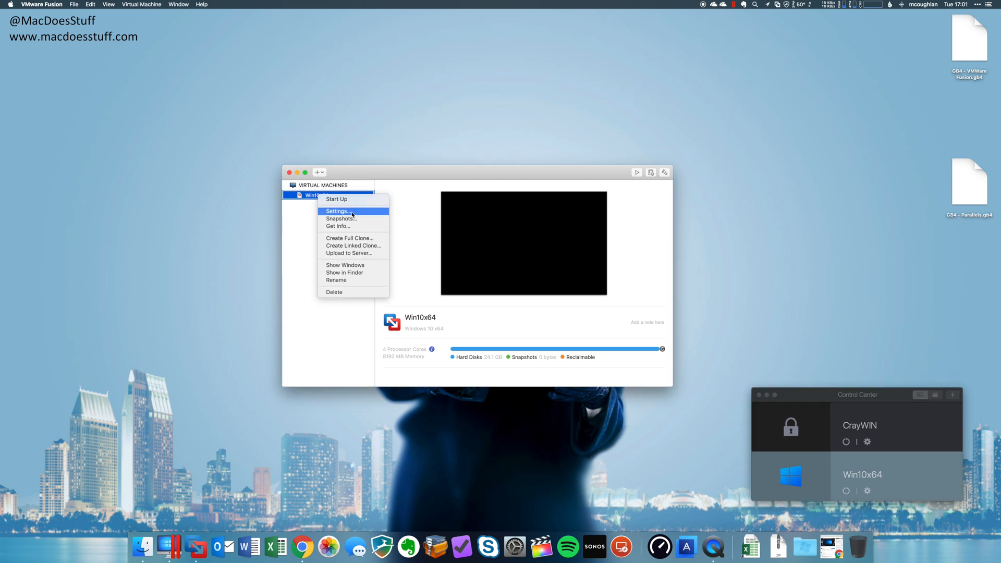
{"action": "left_click", "coordinate": [337, 211]}
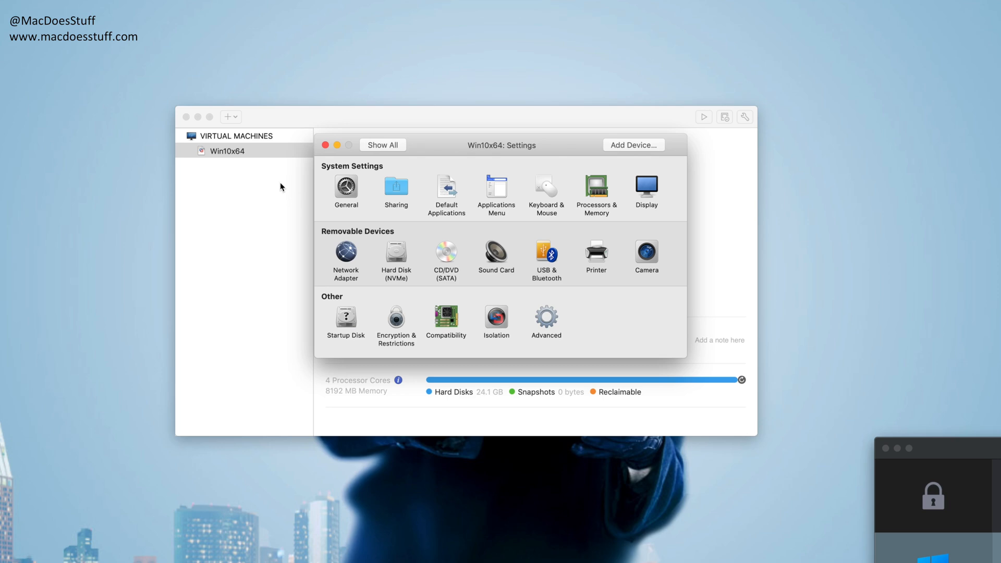
{"action": "left_click", "coordinate": [595, 191]}
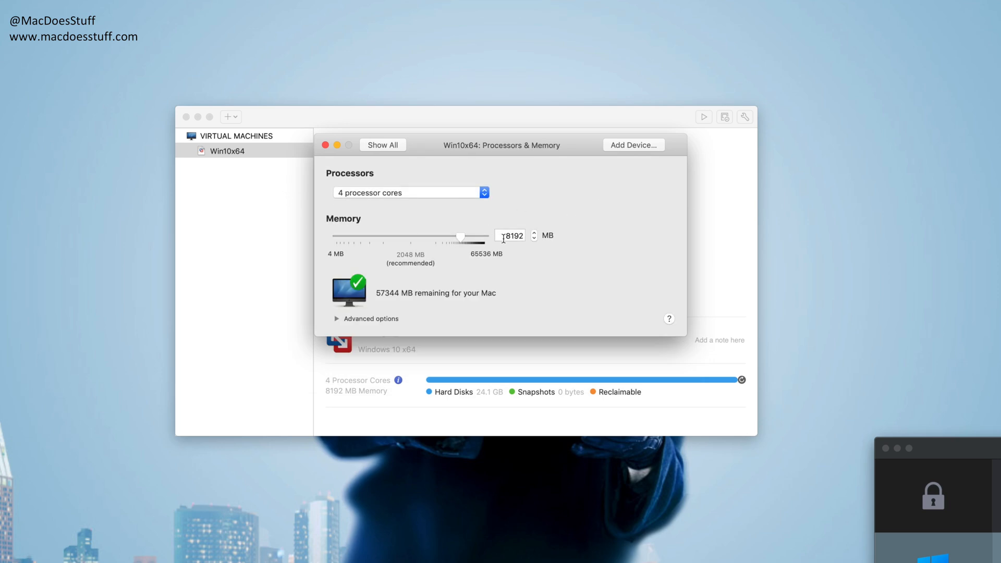
{"action": "left_click", "coordinate": [382, 145]}
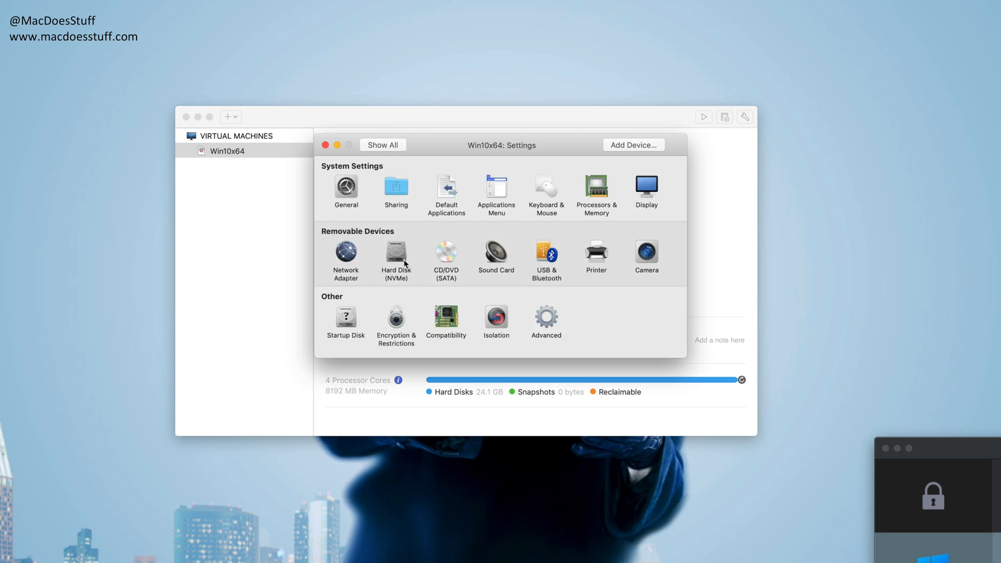
{"action": "left_click", "coordinate": [395, 255]}
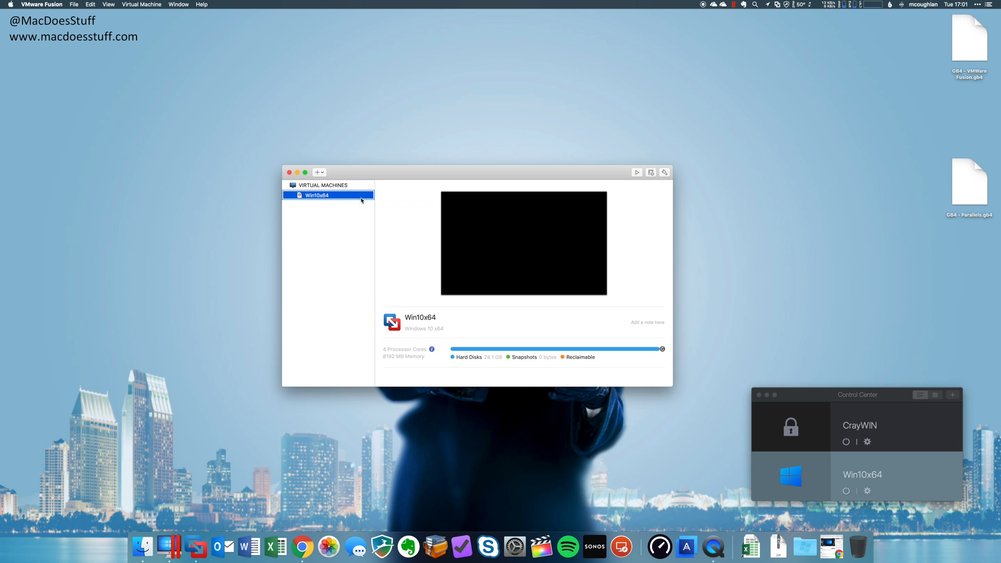
Boot Win10x64 in VMware Fusion to the Windows 10 desktop.
{"action": "double_click", "coordinate": [316, 196]}
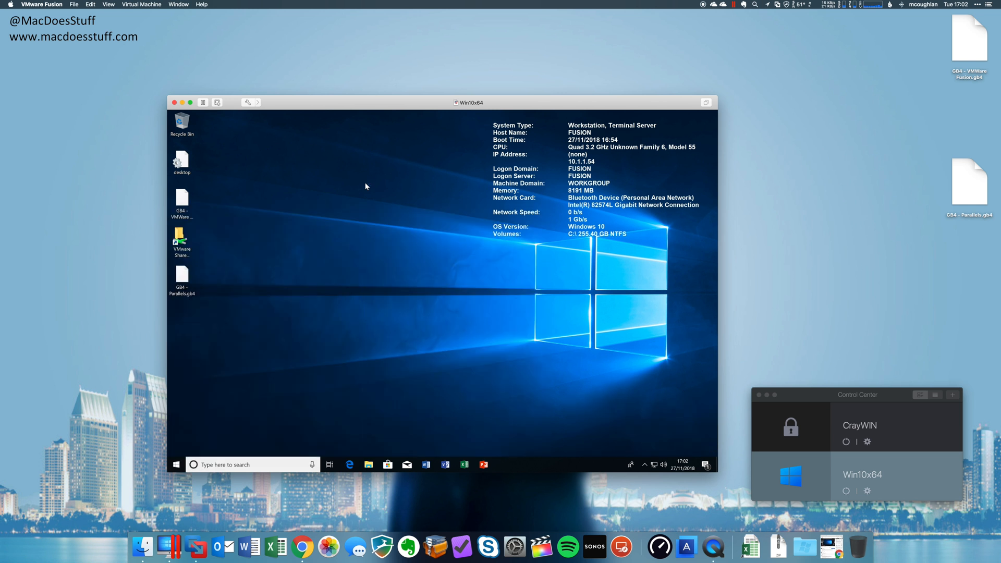
{"action": "mouse_move", "coordinate": [397, 346]}
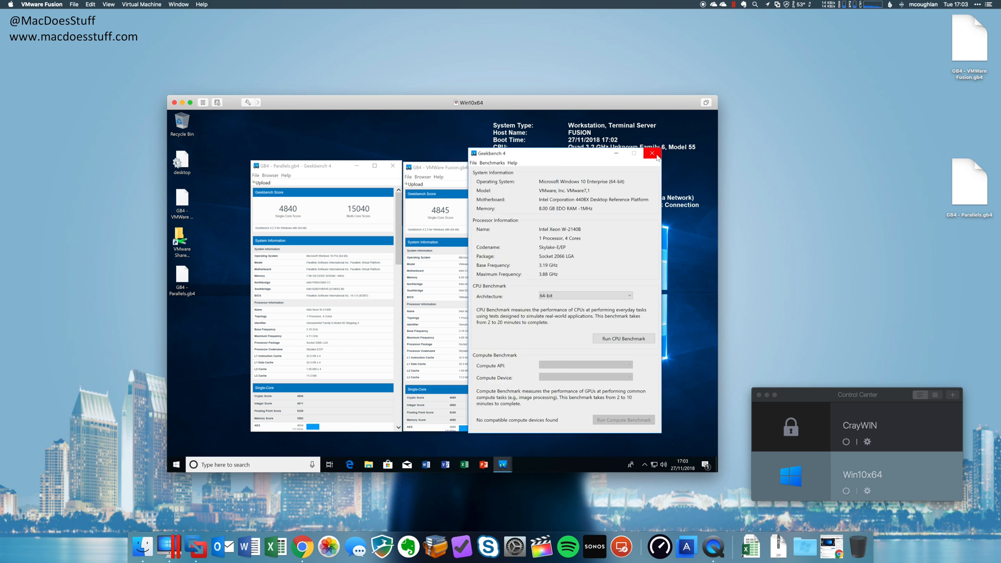
Close Geekbench and run Speedtest on the Mac and in Windows (892.61/606.04 Mbps).
{"action": "left_click", "coordinate": [652, 153]}
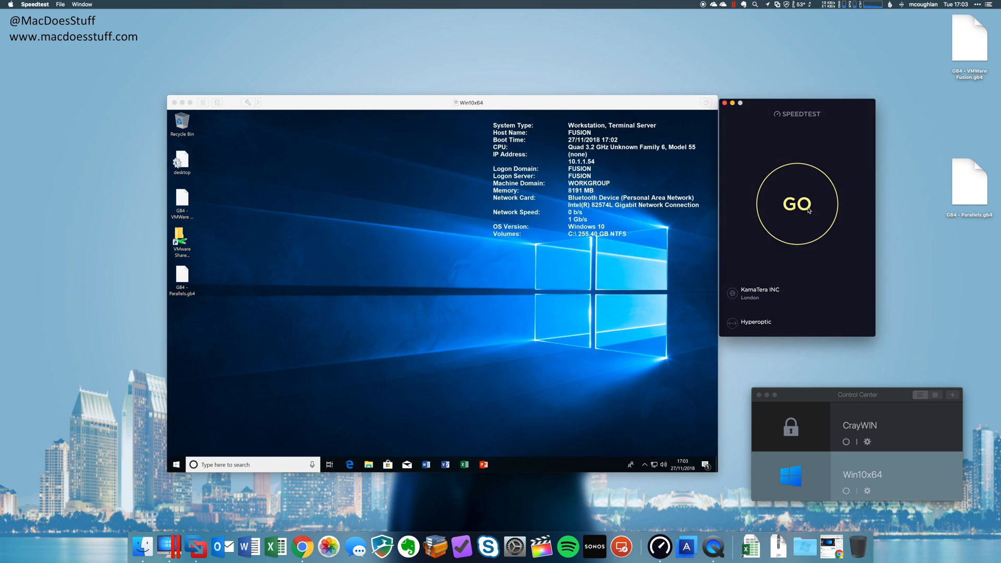
{"action": "left_click", "coordinate": [796, 204]}
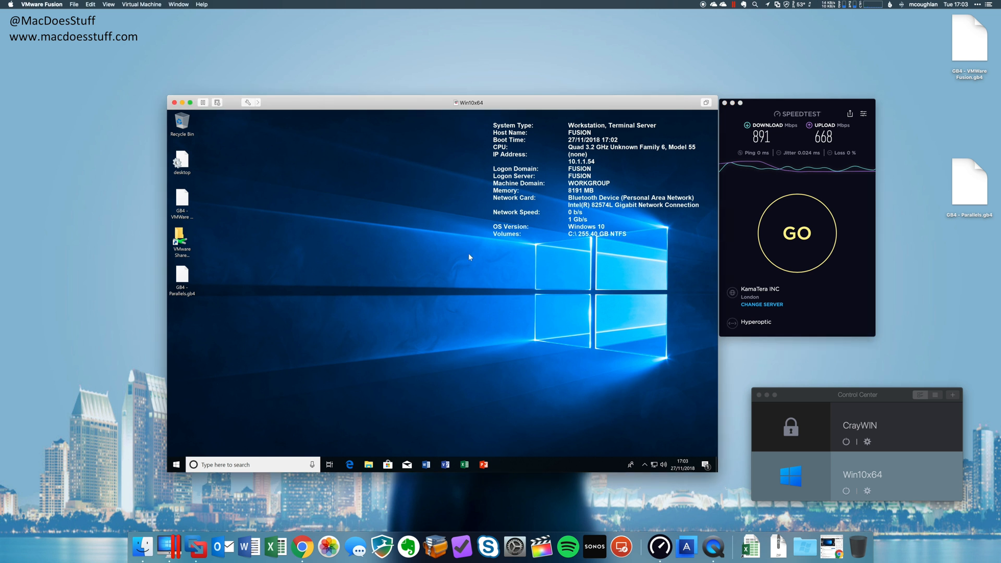
{"action": "left_click", "coordinate": [176, 463]}
{"action": "type", "text": "speed"}
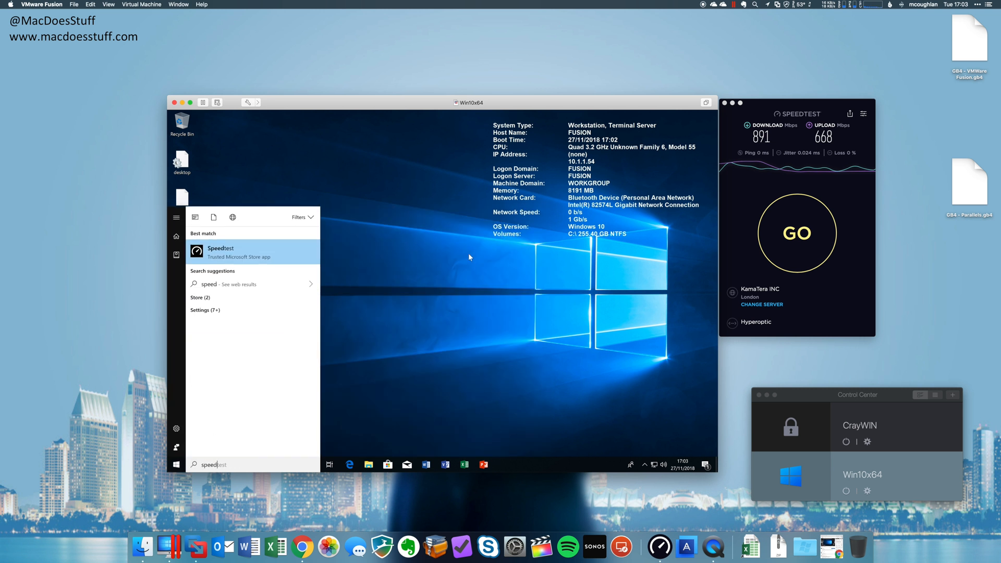
{"action": "left_click", "coordinate": [220, 252]}
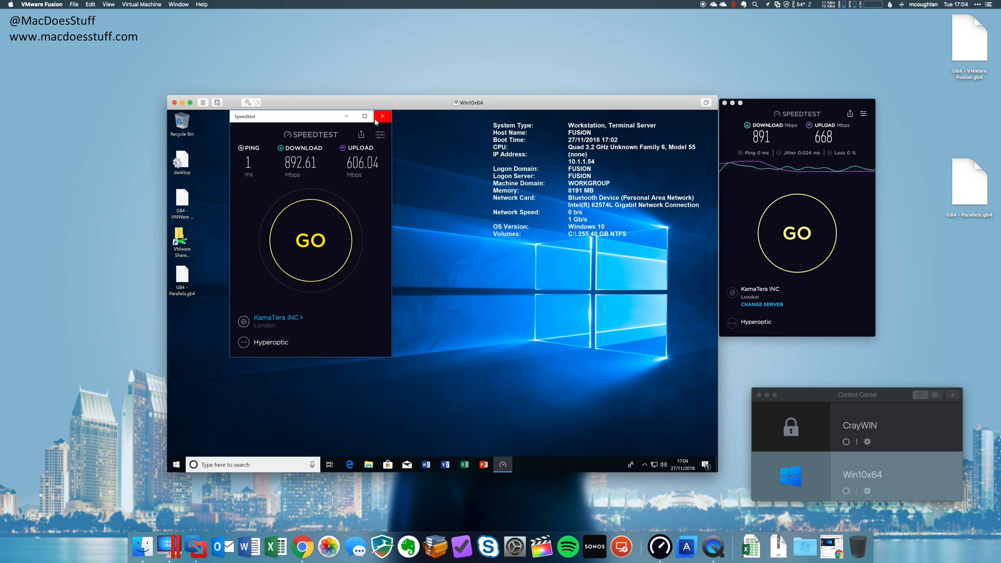
{"action": "left_click", "coordinate": [382, 116]}
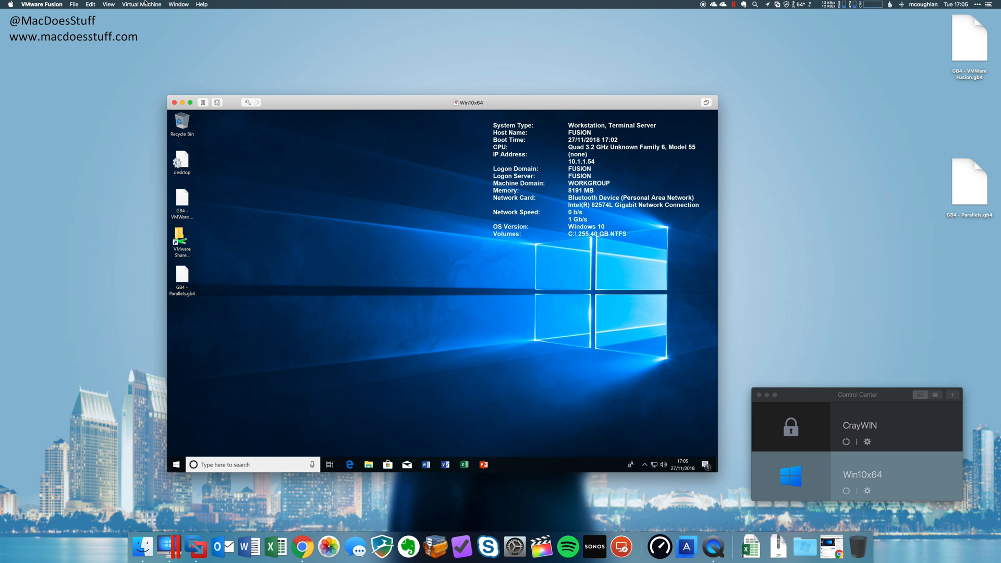
Take a VMware Fusion snapshot of Win10x64 and open File Explorer in Windows.
{"action": "left_click", "coordinate": [141, 5]}
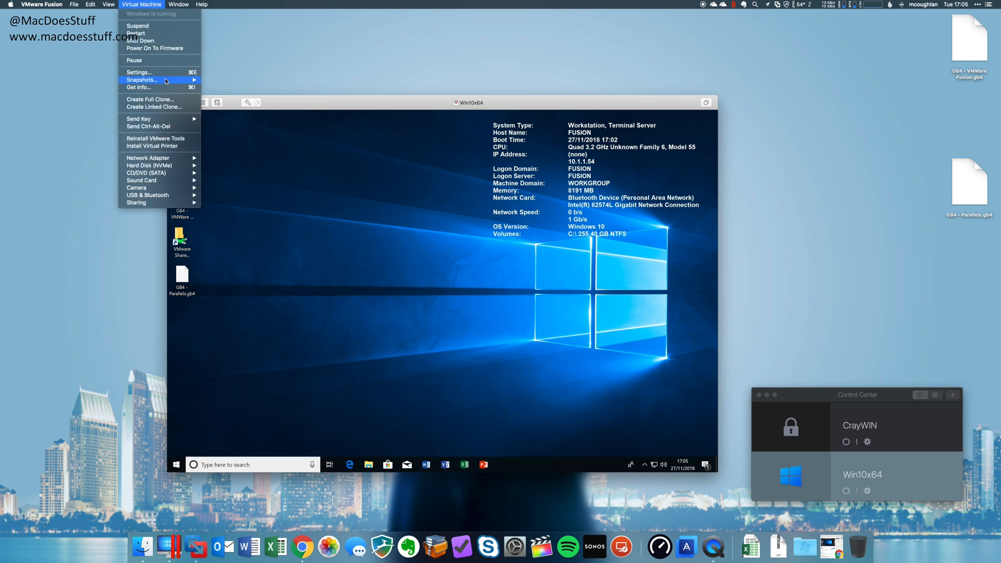
{"action": "left_click", "coordinate": [363, 236]}
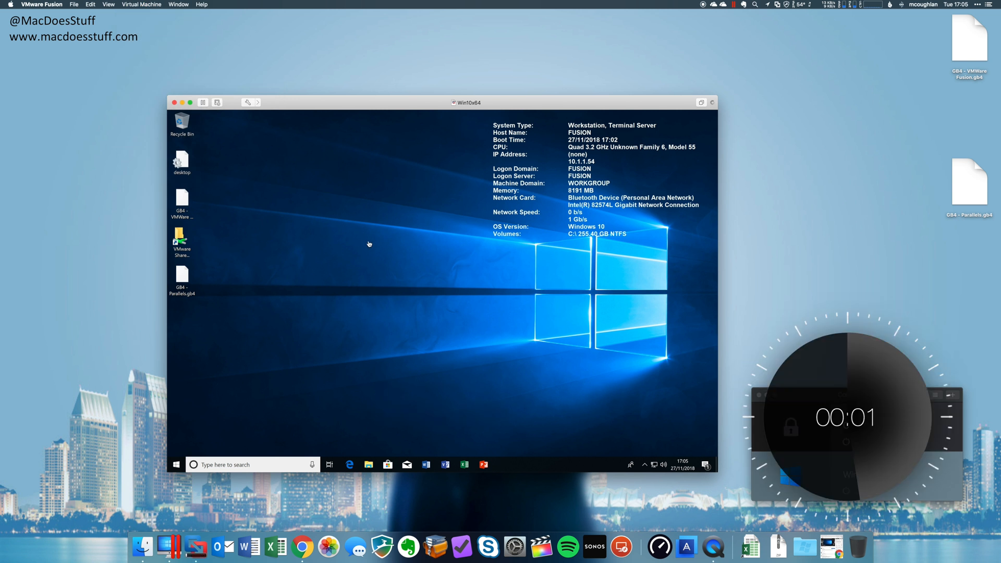
{"action": "mouse_move", "coordinate": [382, 267]}
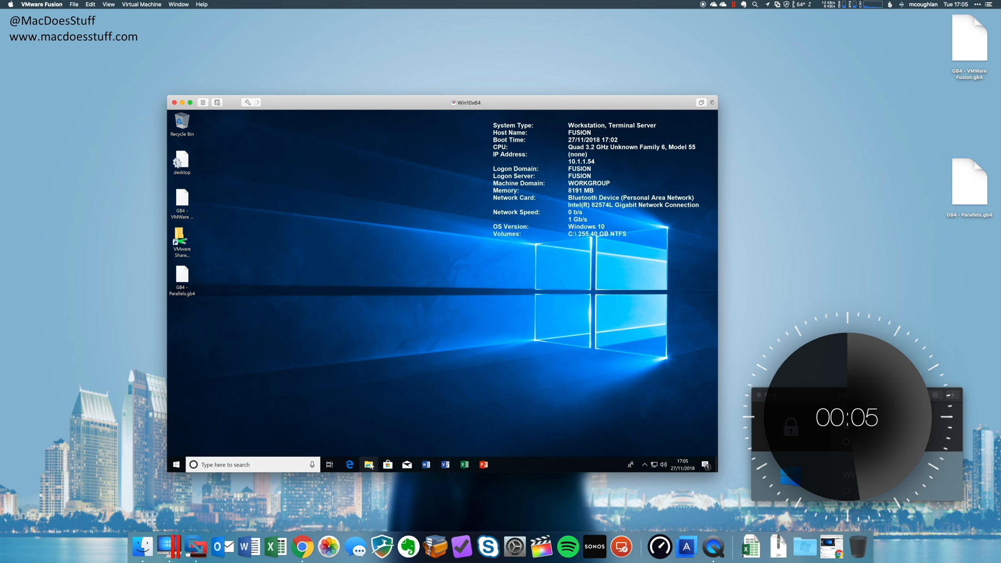
{"action": "left_click", "coordinate": [369, 463]}
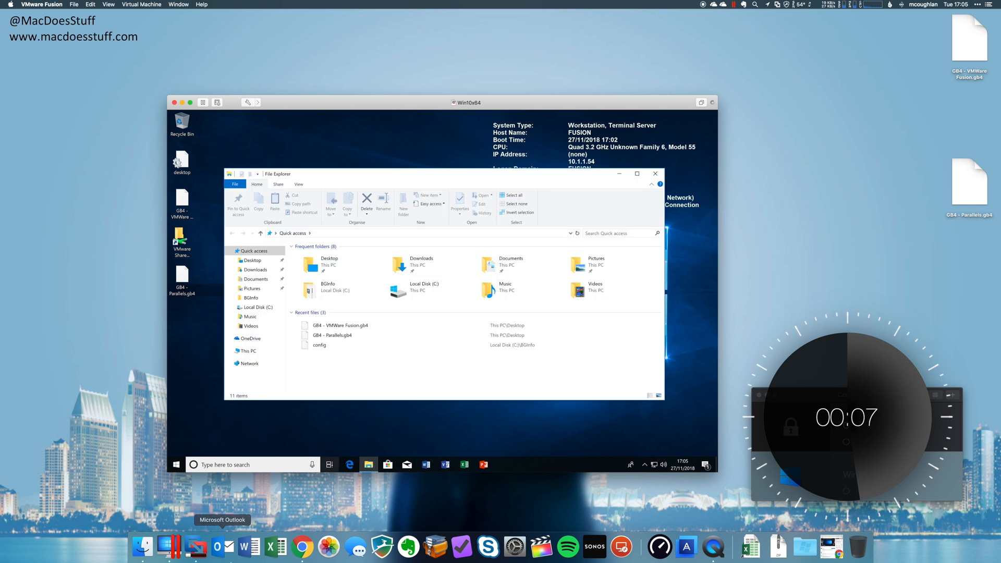
{"action": "left_click", "coordinate": [453, 516]}
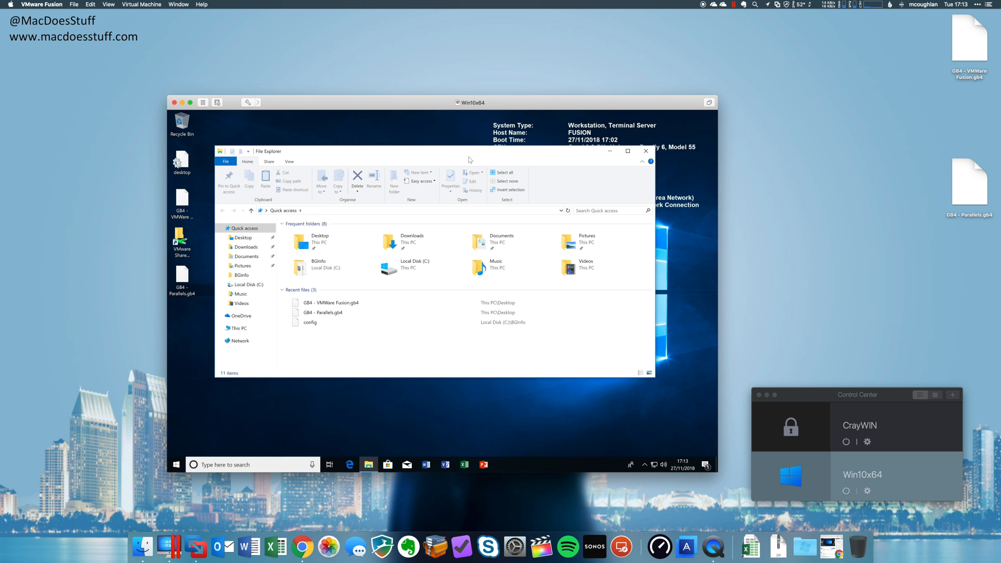
Uninstall Microsoft Office from This PC's program list, then close File Explorer.
{"action": "left_click", "coordinate": [238, 328]}
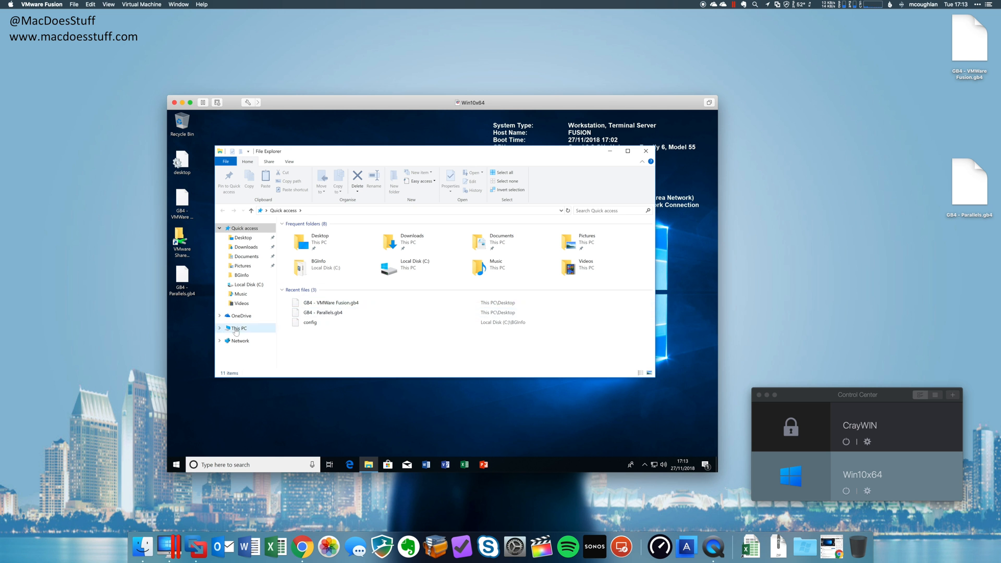
{"action": "left_click", "coordinate": [238, 328]}
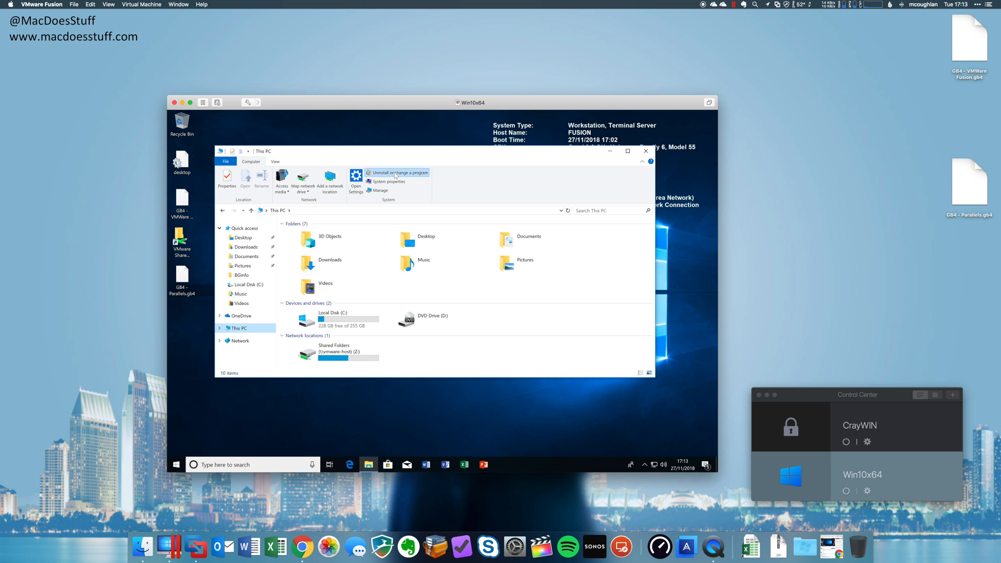
{"action": "left_click", "coordinate": [397, 172]}
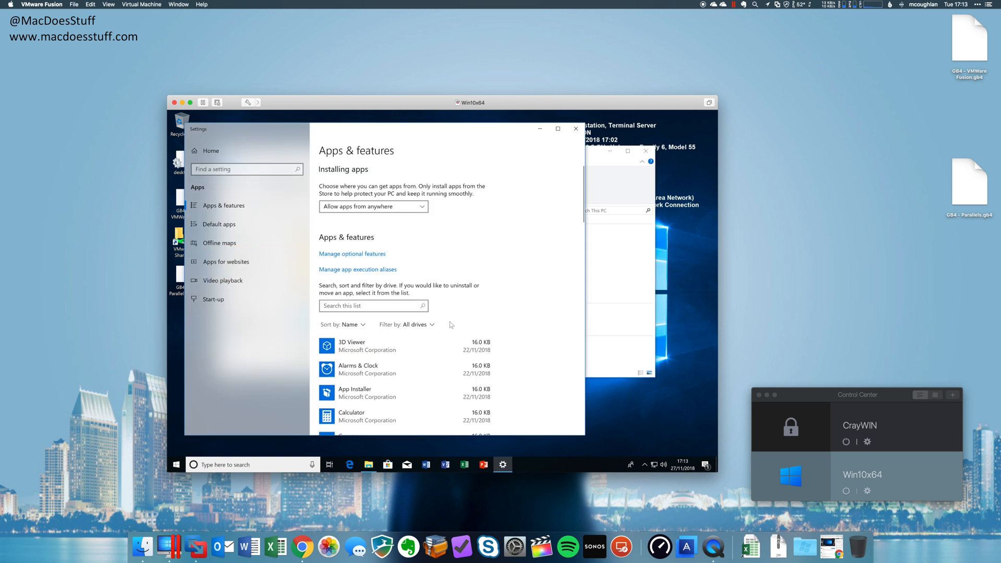
{"action": "scroll", "scroll_direction": "down", "scroll_amount": 3}
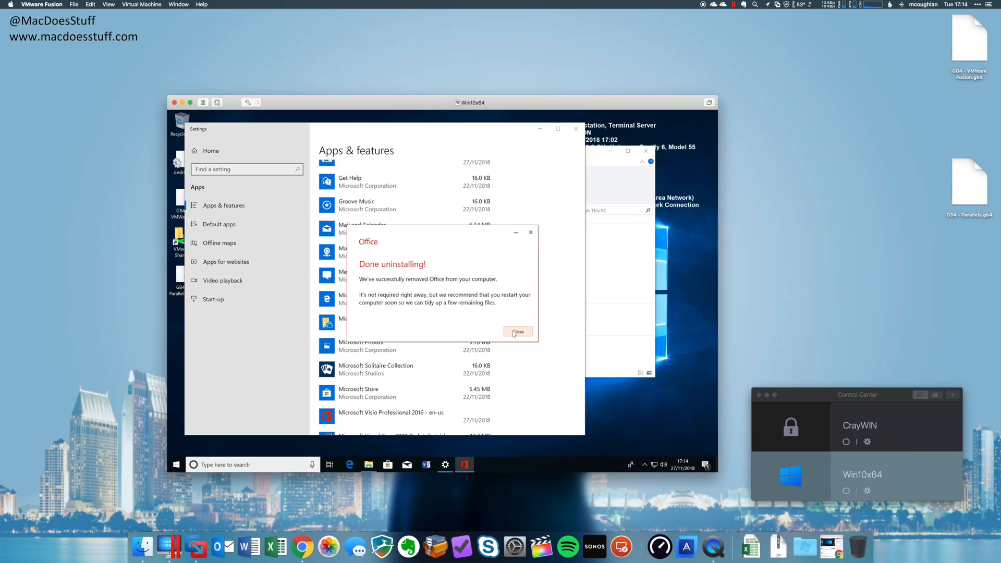
{"action": "left_click", "coordinate": [517, 332]}
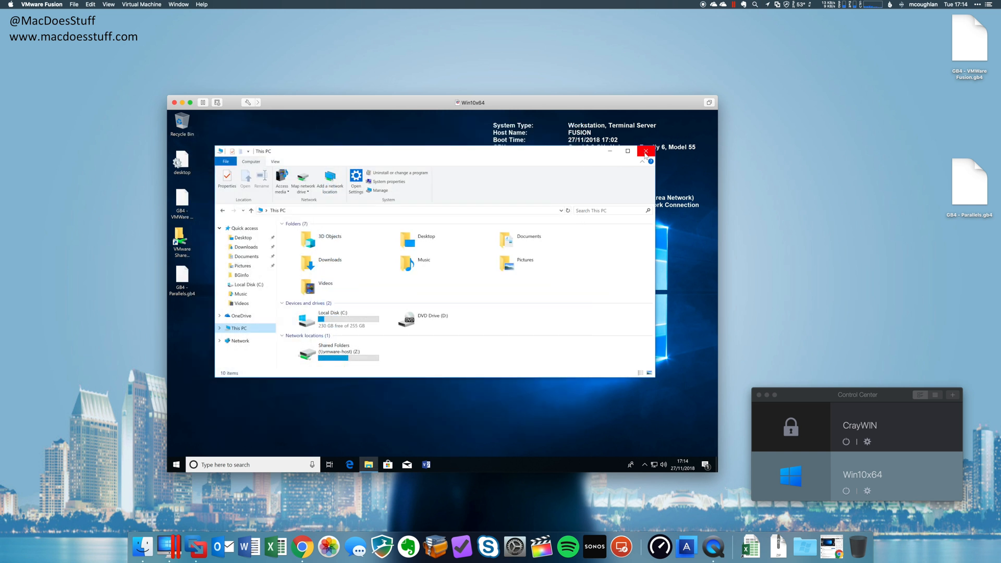
{"action": "left_click", "coordinate": [645, 152]}
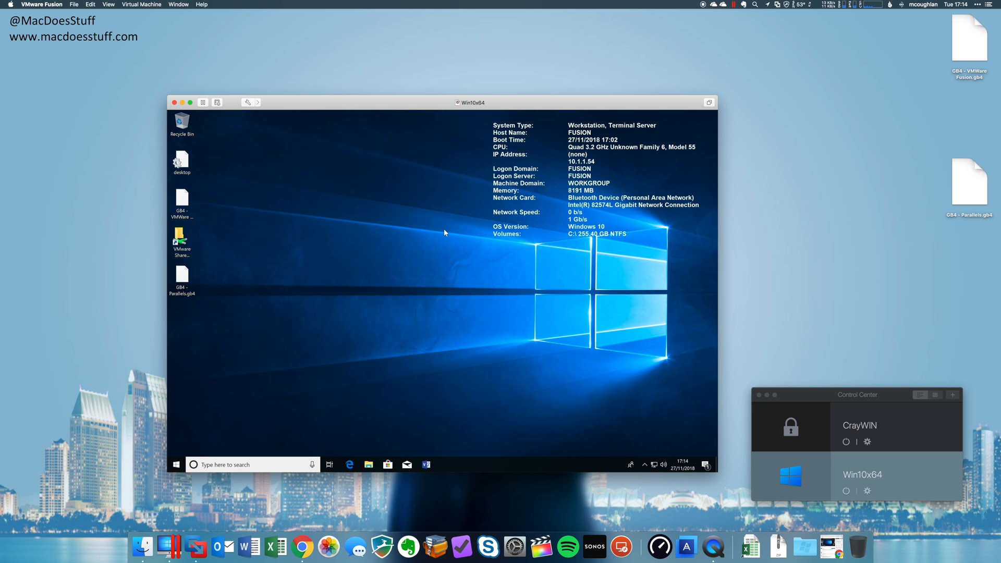
Revert Win10x64 to the earlier Snapshot without saving the current state.
{"action": "left_click", "coordinate": [142, 5]}
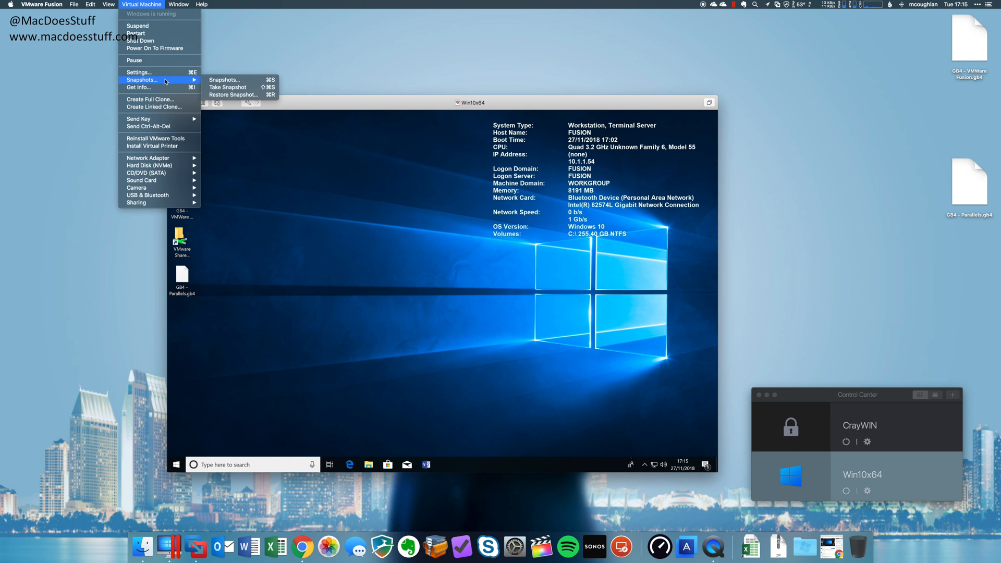
{"action": "left_click", "coordinate": [224, 80]}
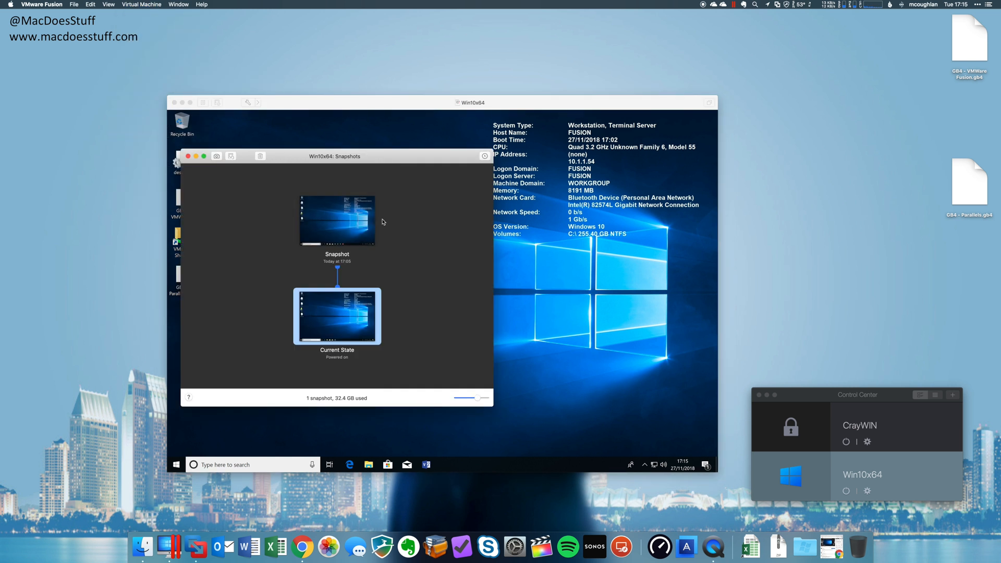
{"action": "double_click", "coordinate": [336, 220]}
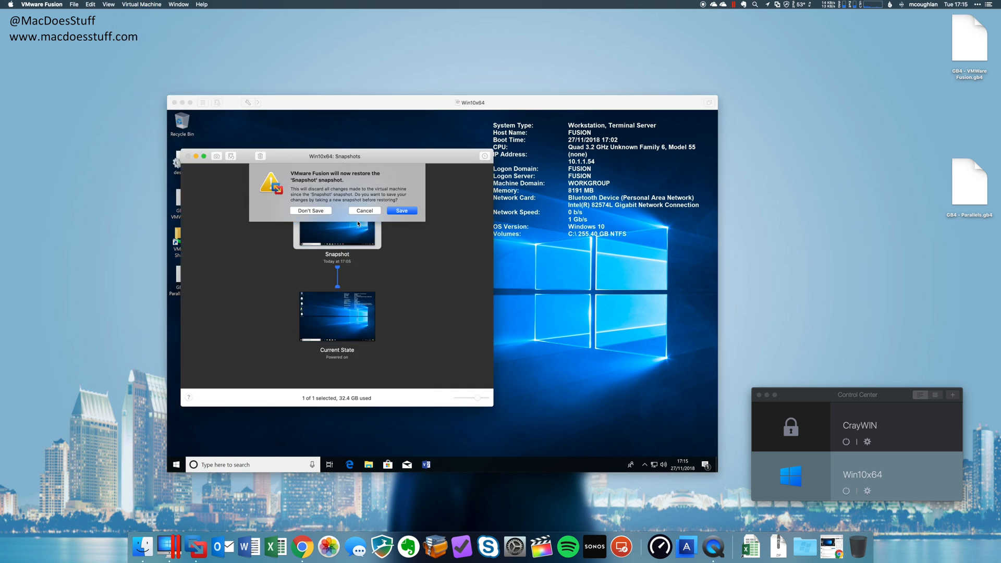
{"action": "left_click", "coordinate": [310, 211]}
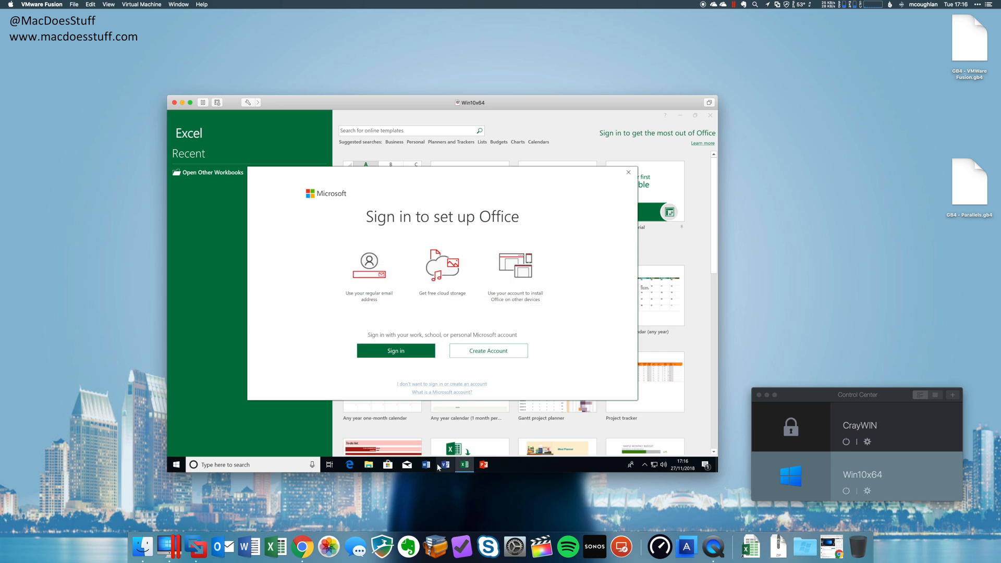
Launch Visio, Word and PowerPoint and start a blank presentation past the sign-in prompt.
{"action": "left_click", "coordinate": [425, 464]}
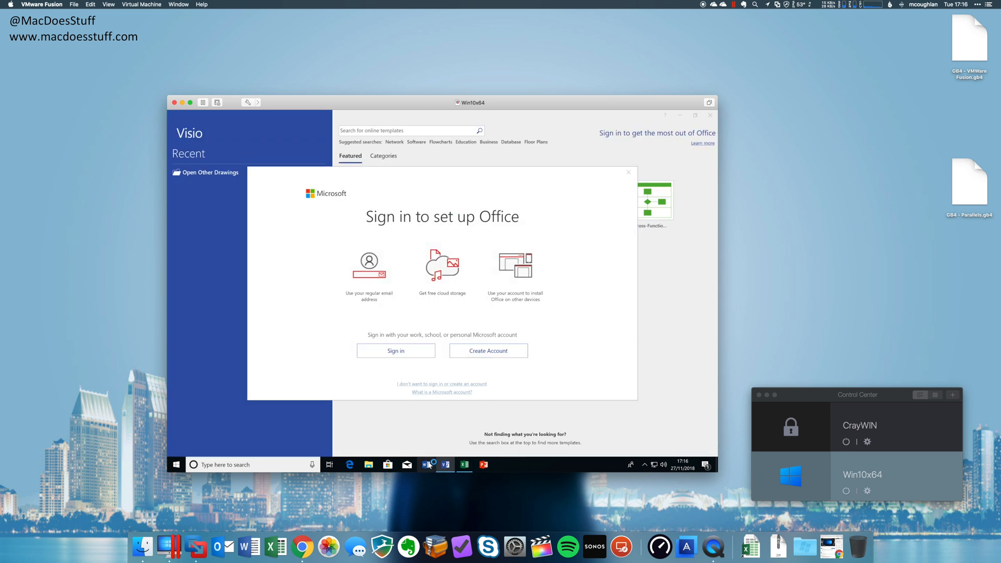
{"action": "left_click", "coordinate": [463, 464]}
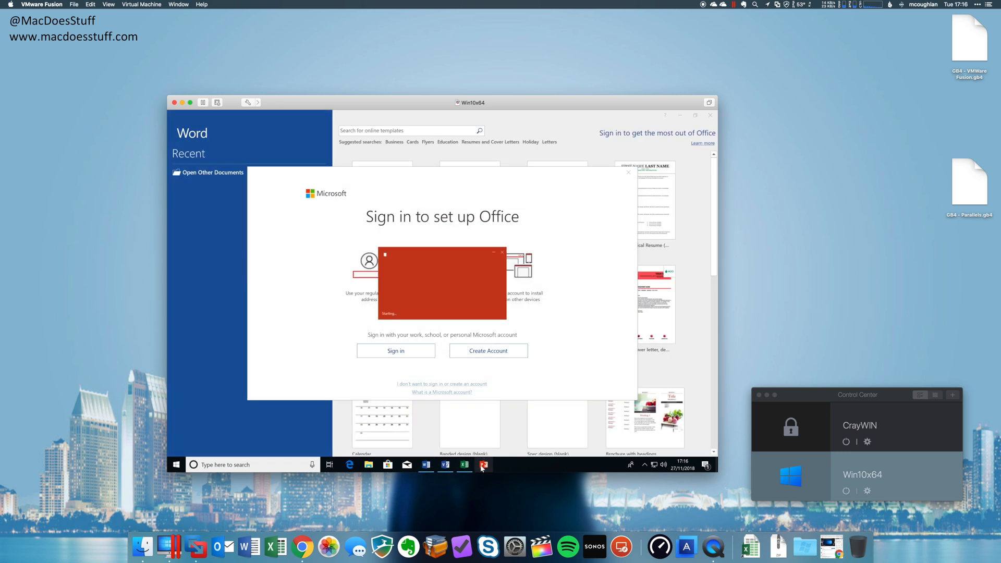
{"action": "left_click", "coordinate": [464, 464]}
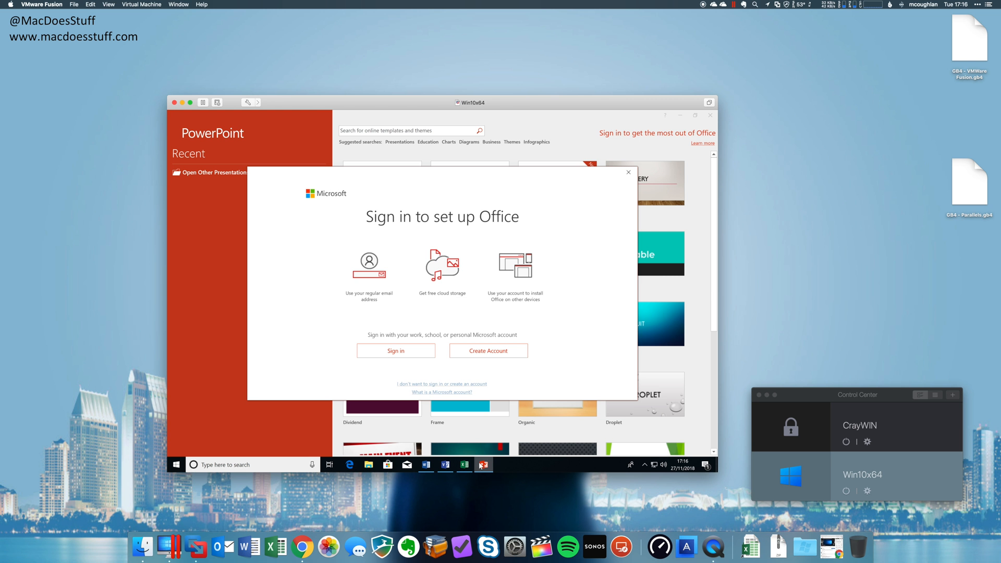
{"action": "left_click", "coordinate": [627, 172]}
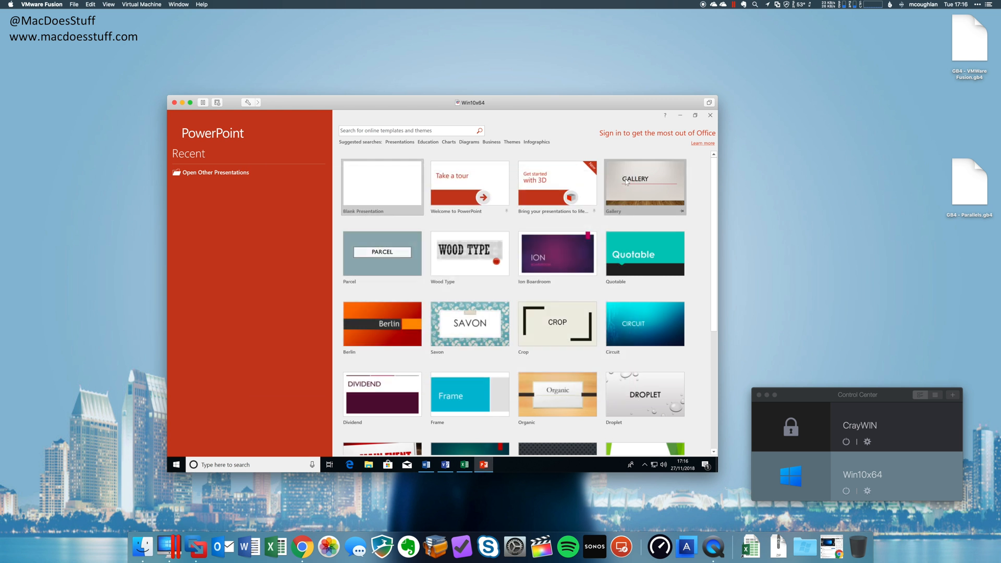
{"action": "left_click", "coordinate": [381, 187]}
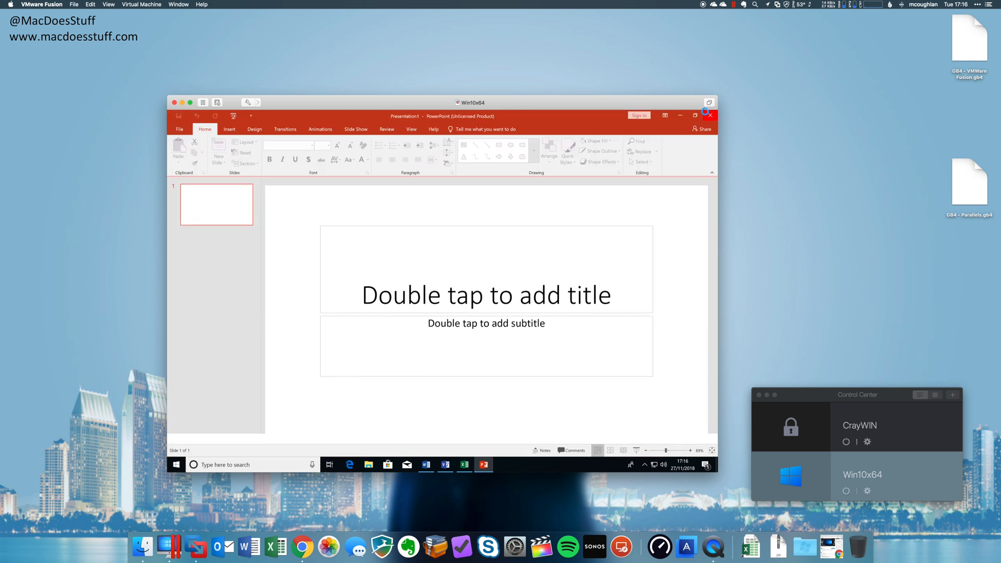
Close PowerPoint, Visio and Excel, then shut Windows down.
{"action": "left_click", "coordinate": [426, 464]}
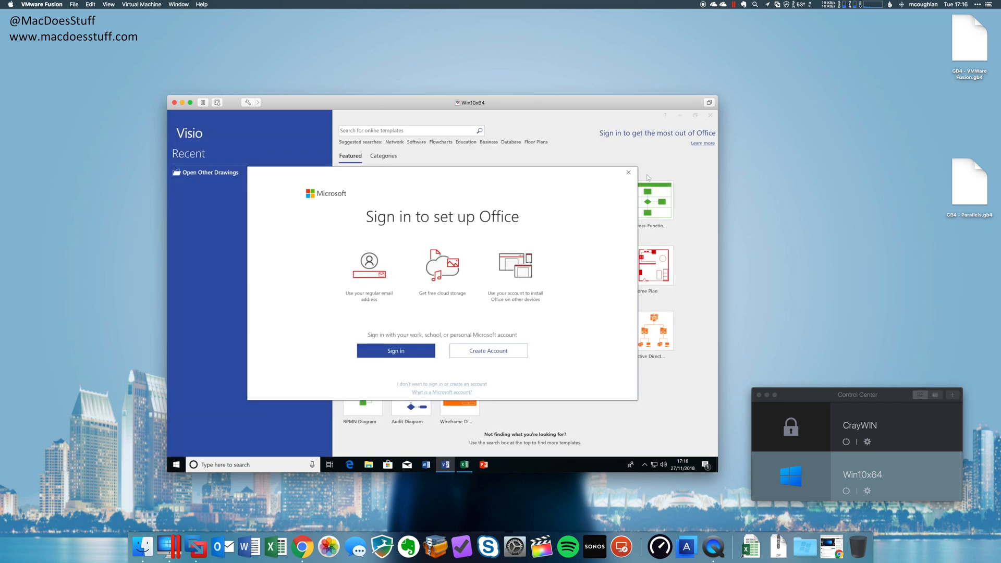
{"action": "left_click", "coordinate": [441, 383]}
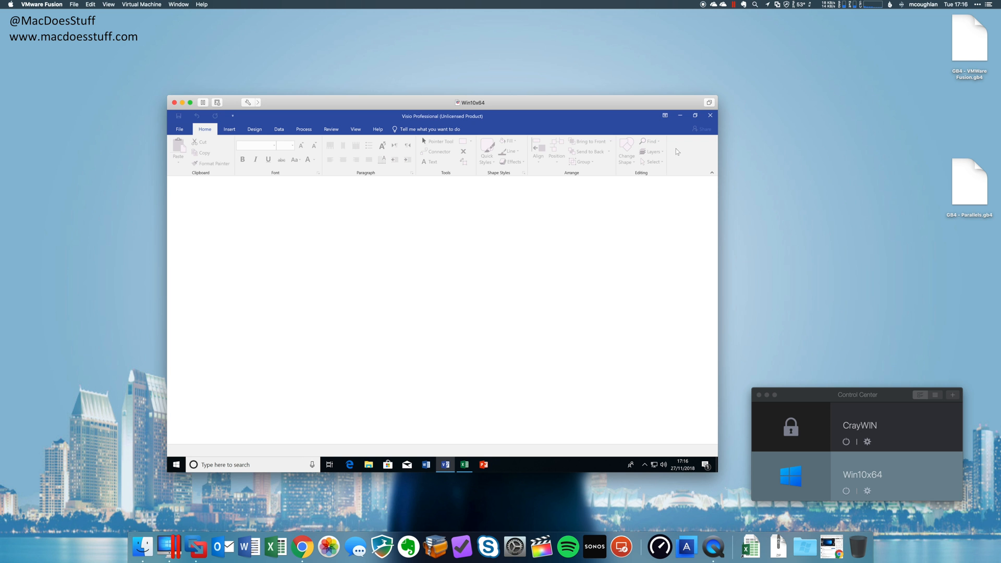
{"action": "left_click", "coordinate": [464, 464]}
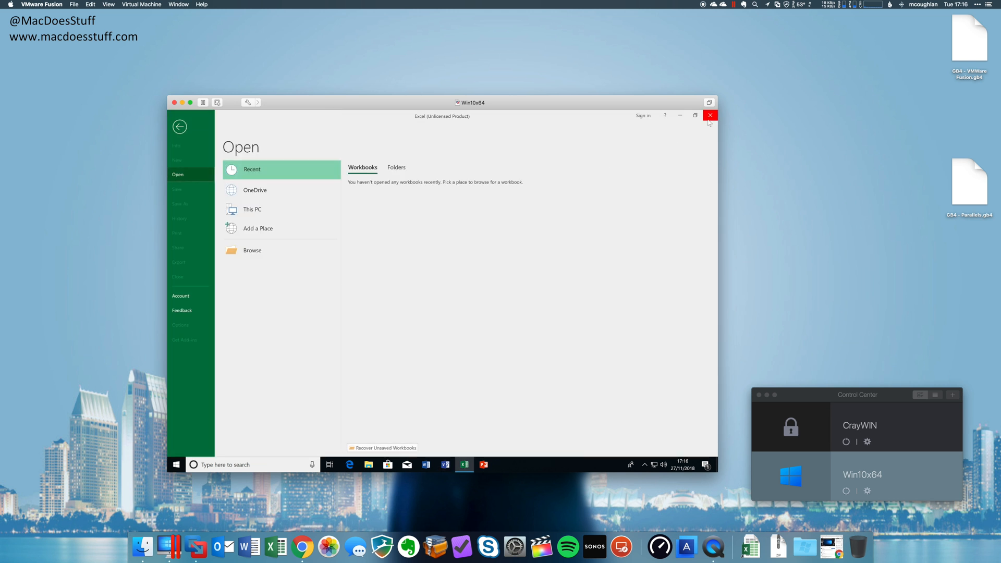
{"action": "left_click", "coordinate": [708, 115]}
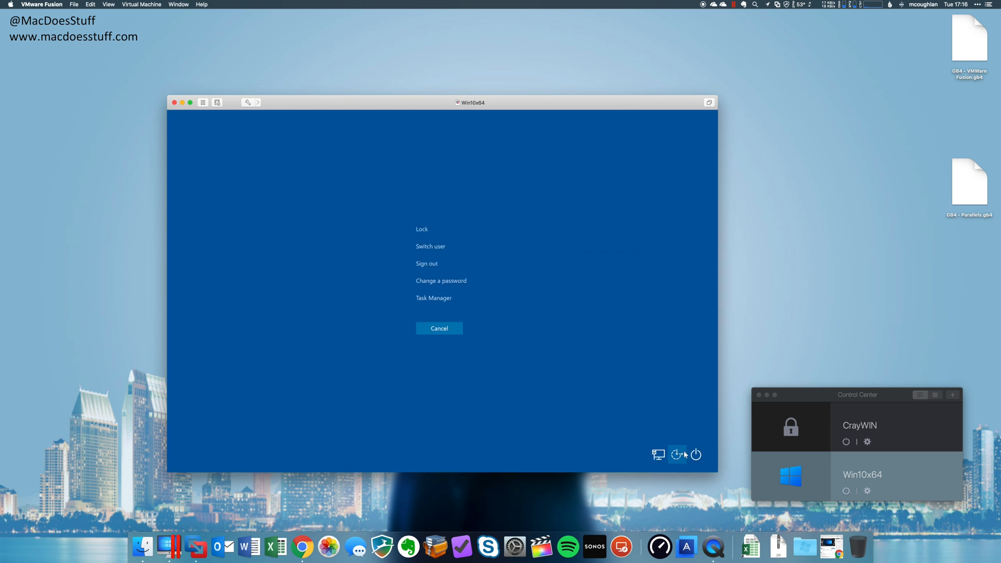
{"action": "left_click", "coordinate": [696, 454]}
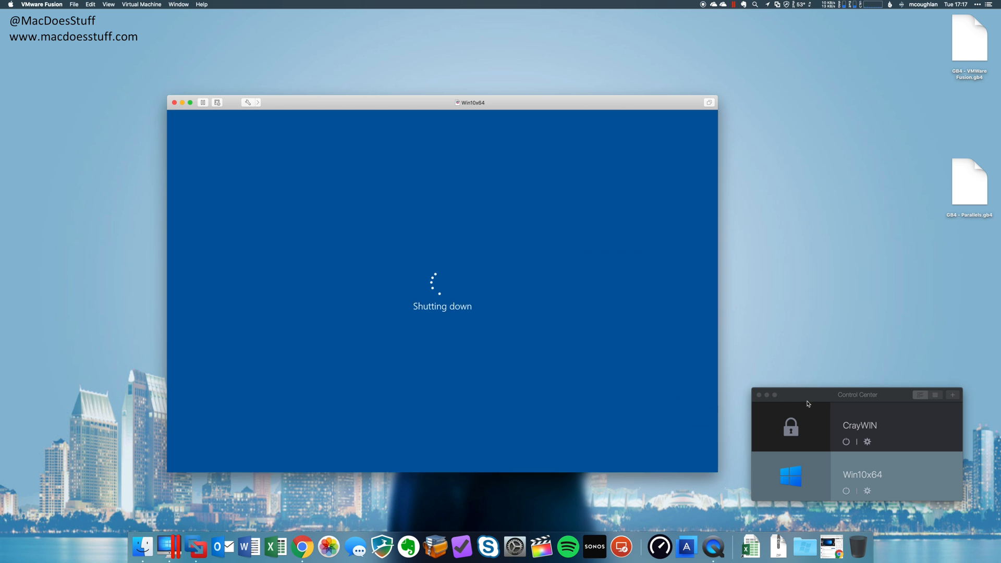
{"action": "right_click", "coordinate": [448, 196]}
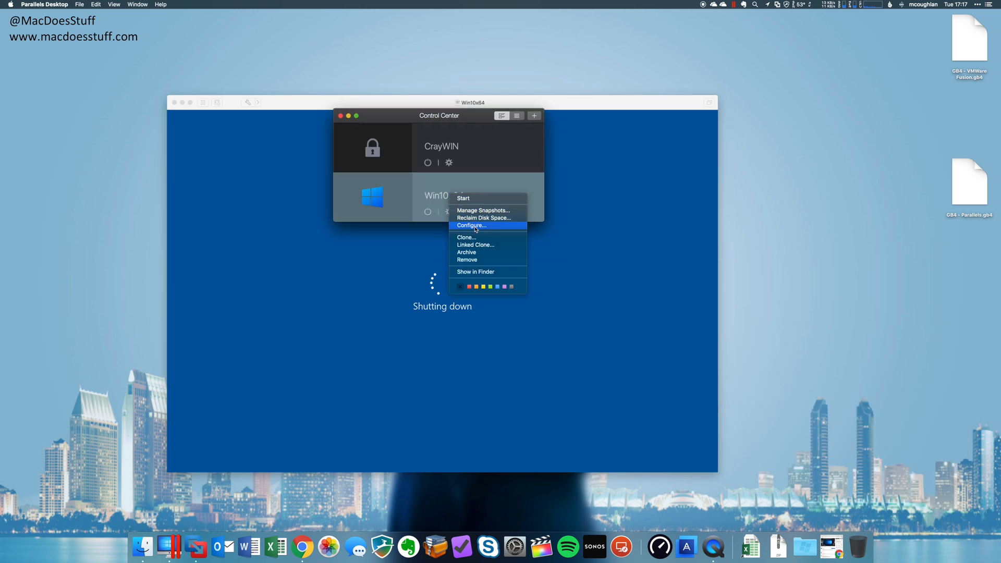
Start Win10x64 from the Parallels Control Center.
{"action": "left_click", "coordinate": [470, 225]}
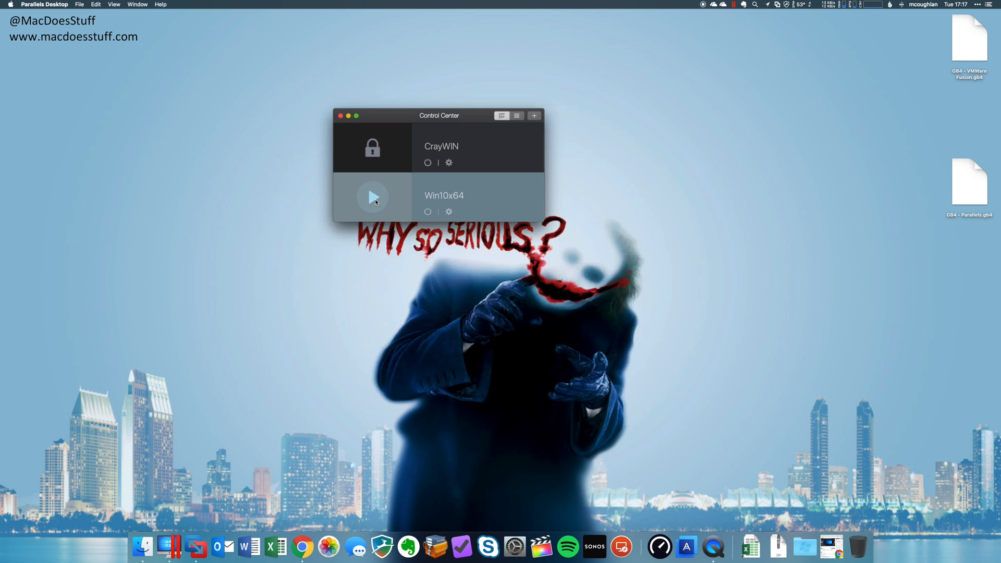
{"action": "left_click", "coordinate": [373, 197]}
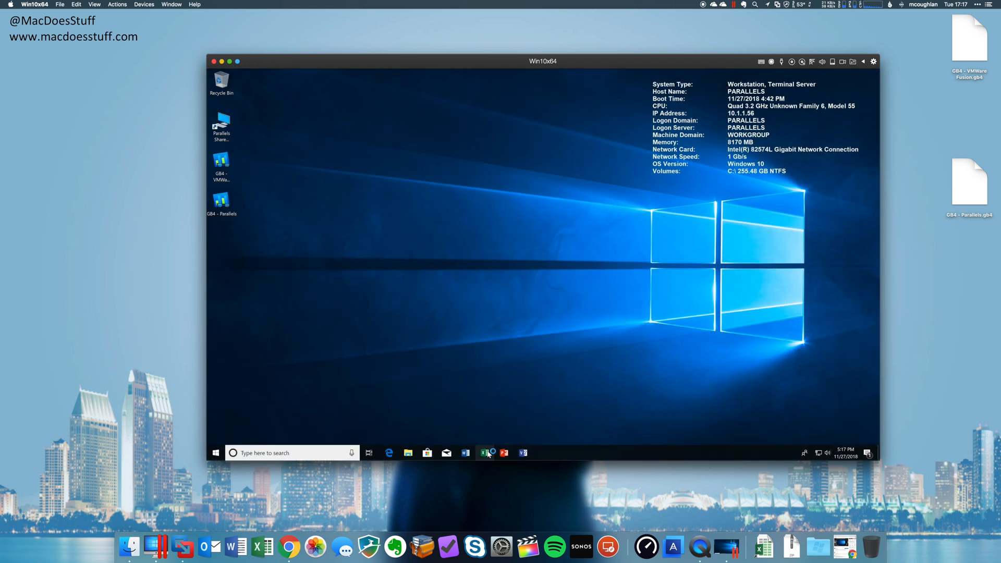
{"action": "left_click", "coordinate": [484, 453]}
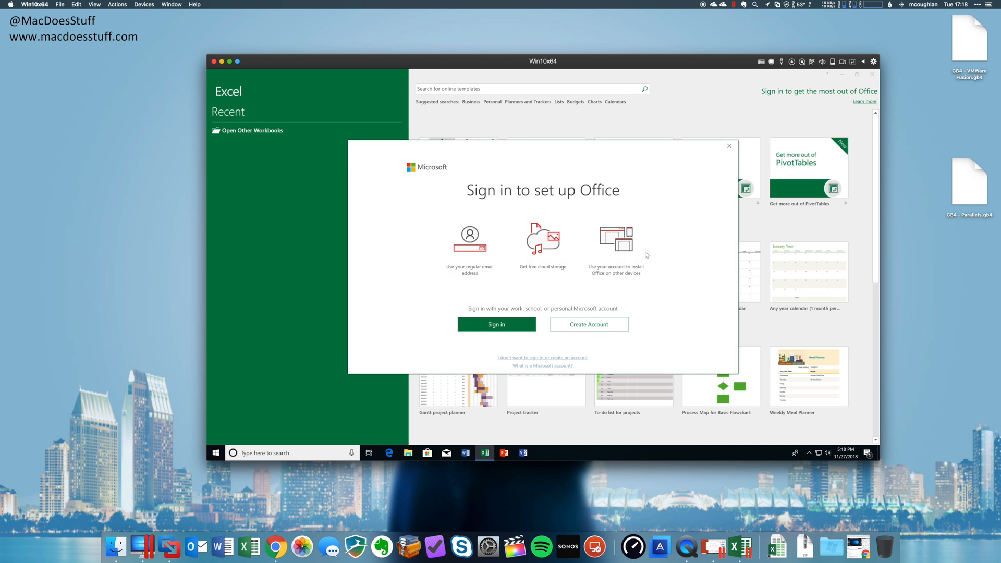
{"action": "left_click", "coordinate": [727, 145]}
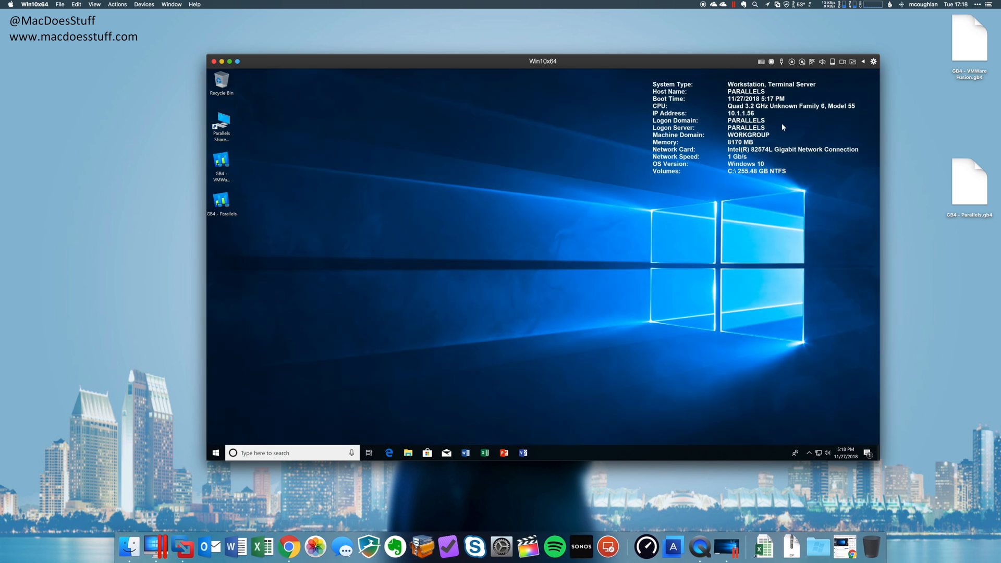
{"action": "mouse_move", "coordinate": [541, 67]}
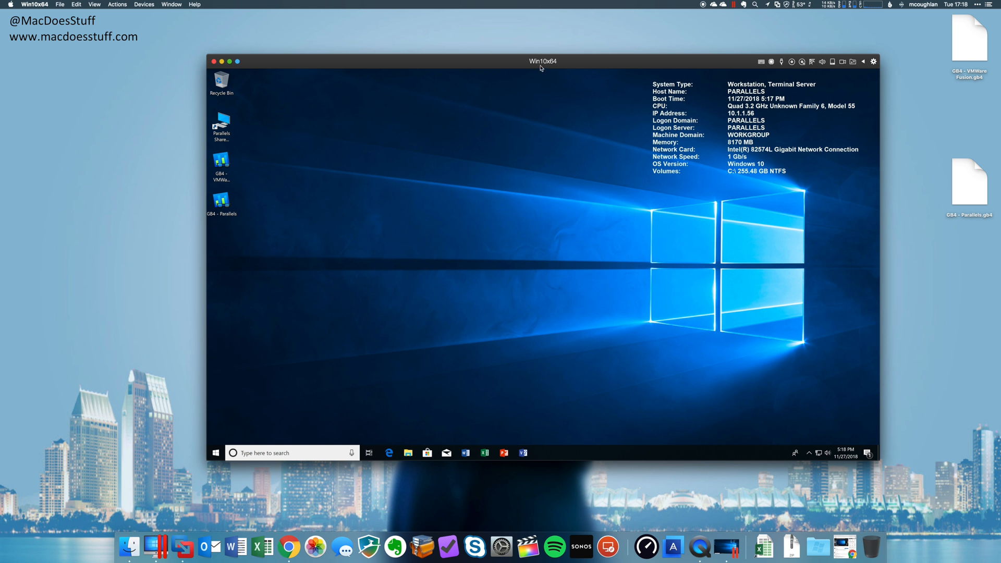
Take and confirm a Parallels snapshot of the running Win10x64 machine.
{"action": "left_click", "coordinate": [117, 5]}
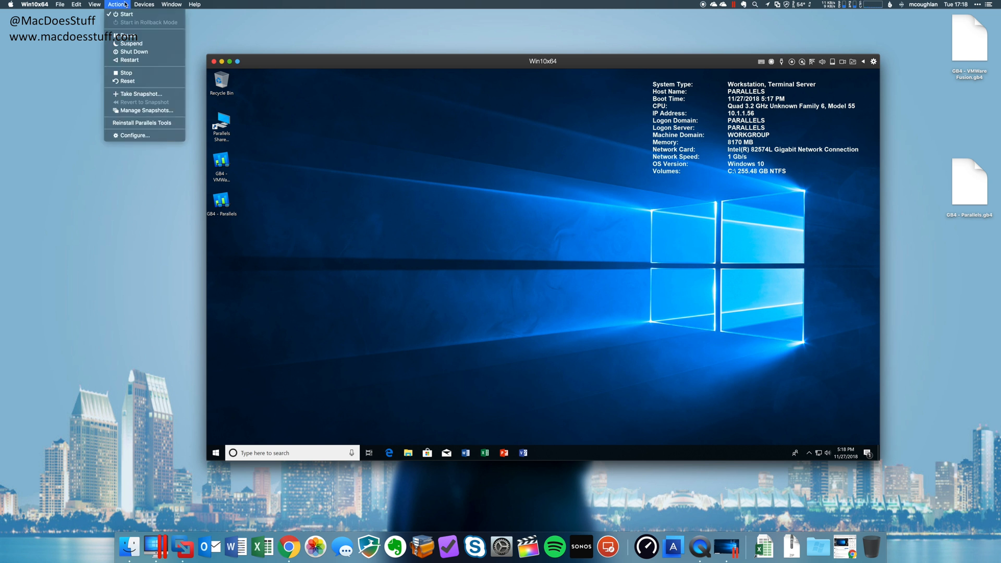
{"action": "left_click", "coordinate": [141, 94]}
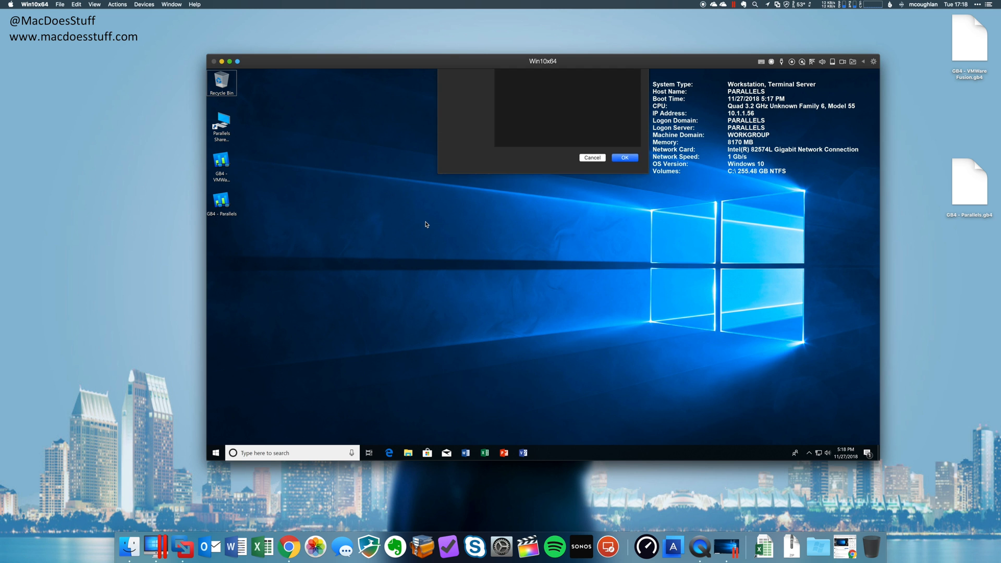
{"action": "left_click", "coordinate": [623, 158]}
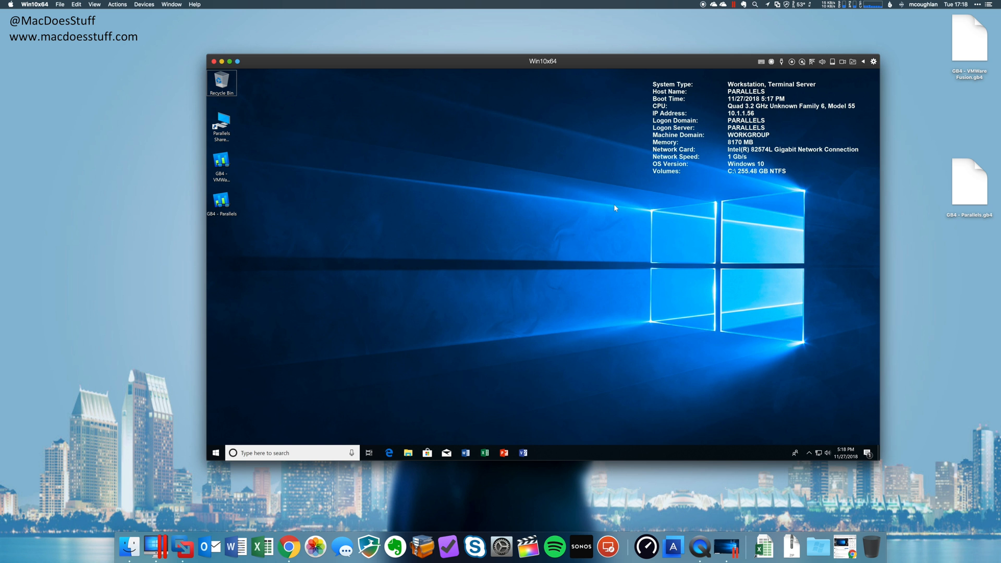
{"action": "mouse_move", "coordinate": [582, 251]}
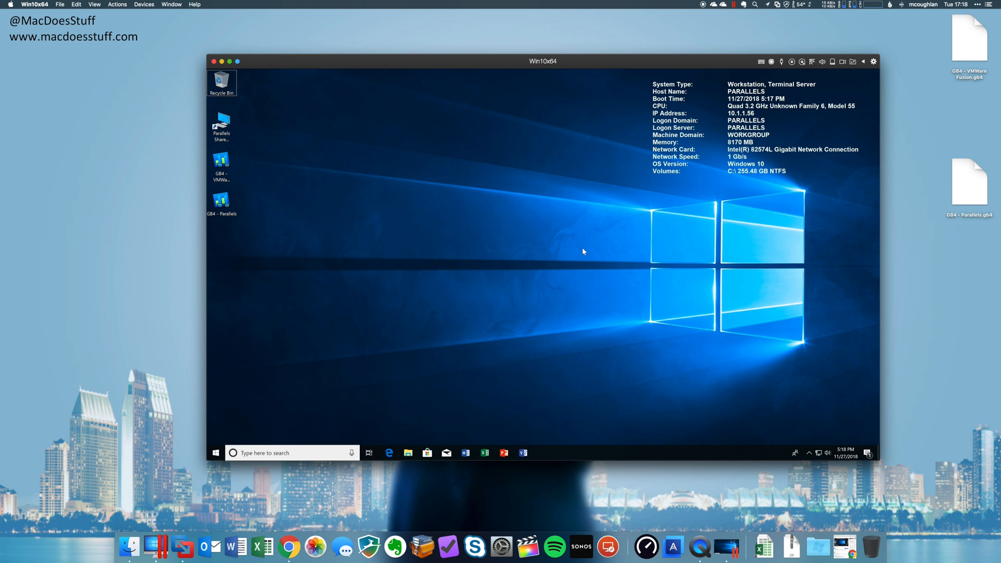
Remove Microsoft Office from Win10x64 and close the uninstall confirmation.
{"action": "left_click", "coordinate": [215, 452]}
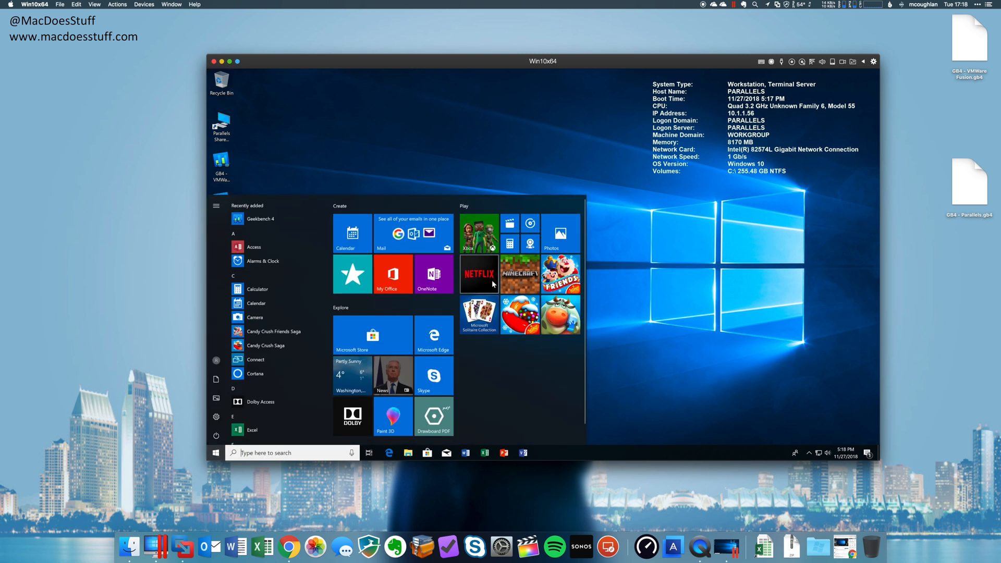
{"action": "left_click", "coordinate": [216, 453]}
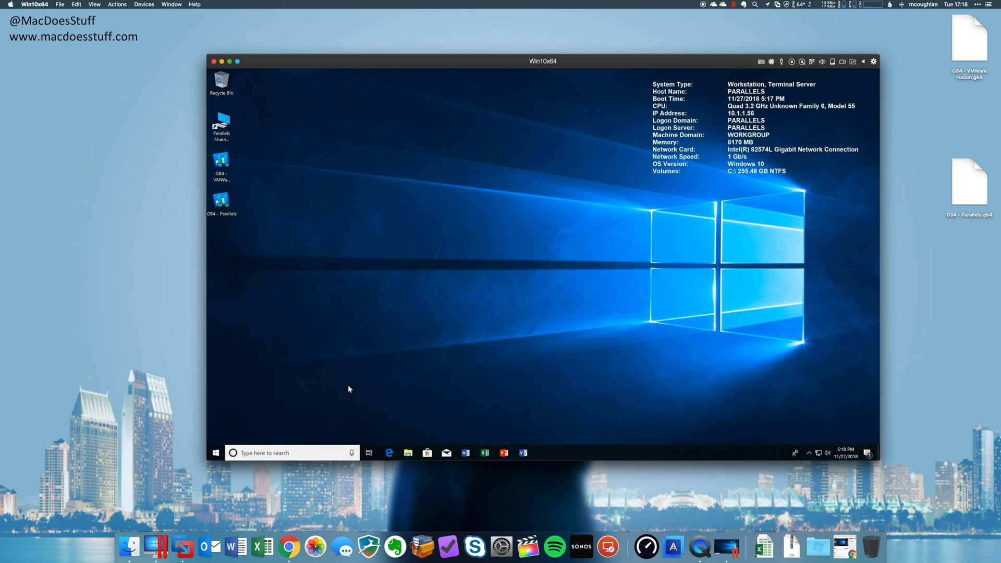
{"action": "left_click", "coordinate": [407, 452]}
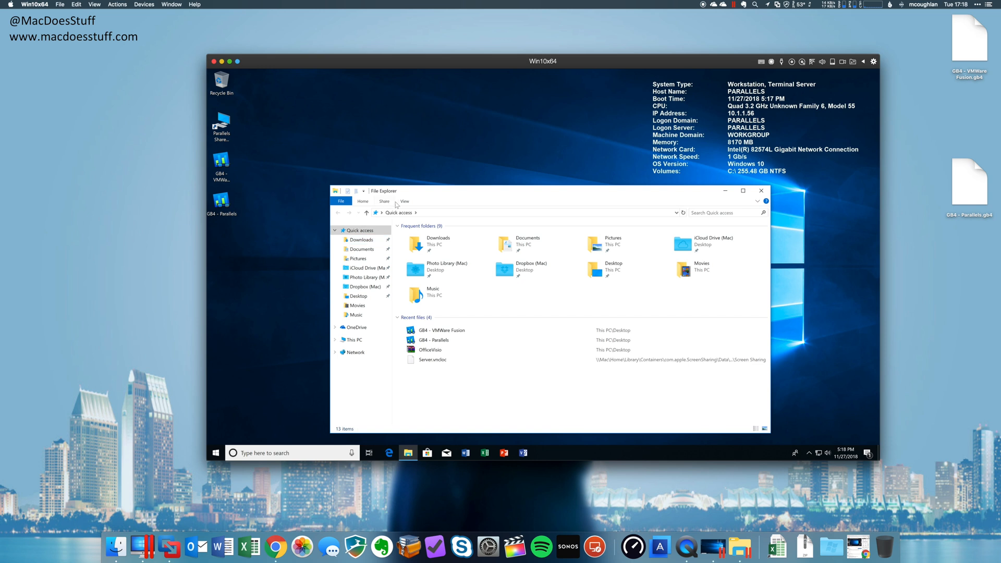
{"action": "left_click", "coordinate": [353, 339]}
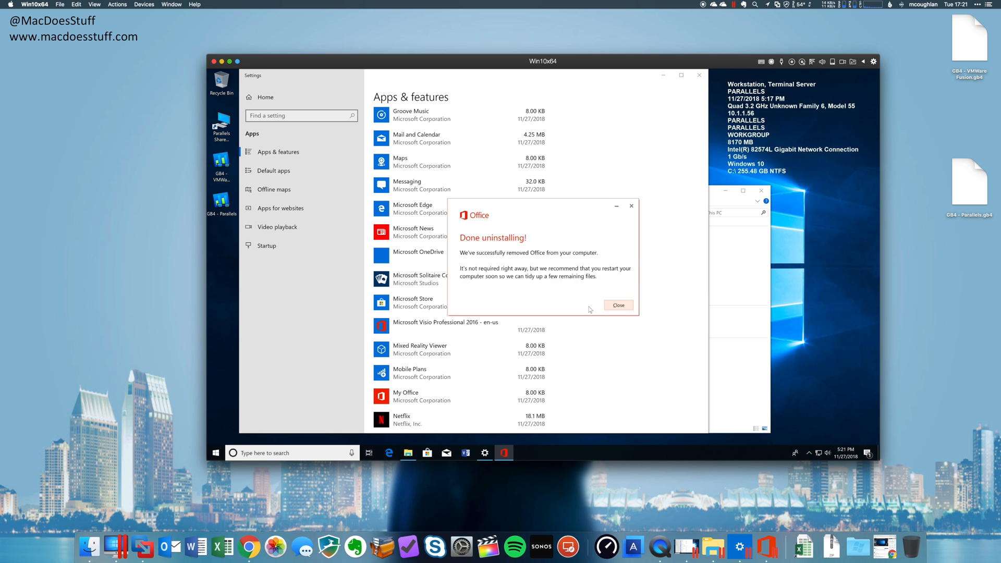
{"action": "left_click", "coordinate": [617, 304]}
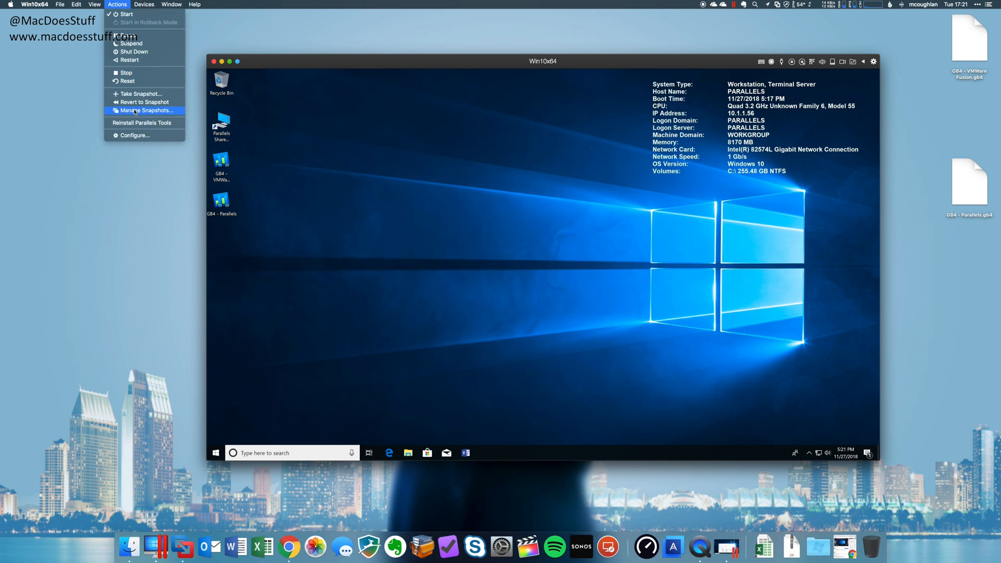
Revert Win10x64 to its earlier snapshot, confirming with Yes.
{"action": "left_click", "coordinate": [144, 102]}
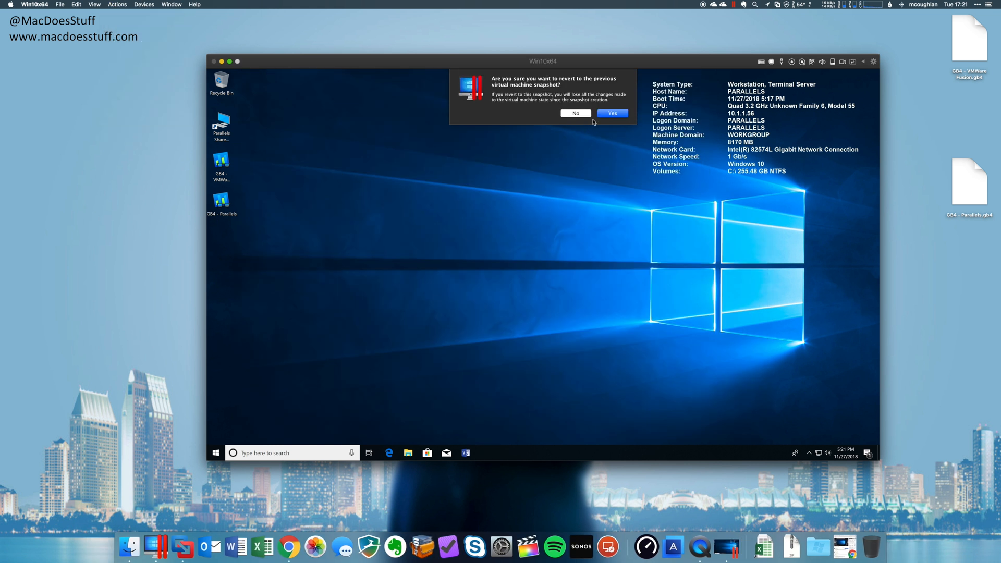
{"action": "left_click", "coordinate": [610, 113]}
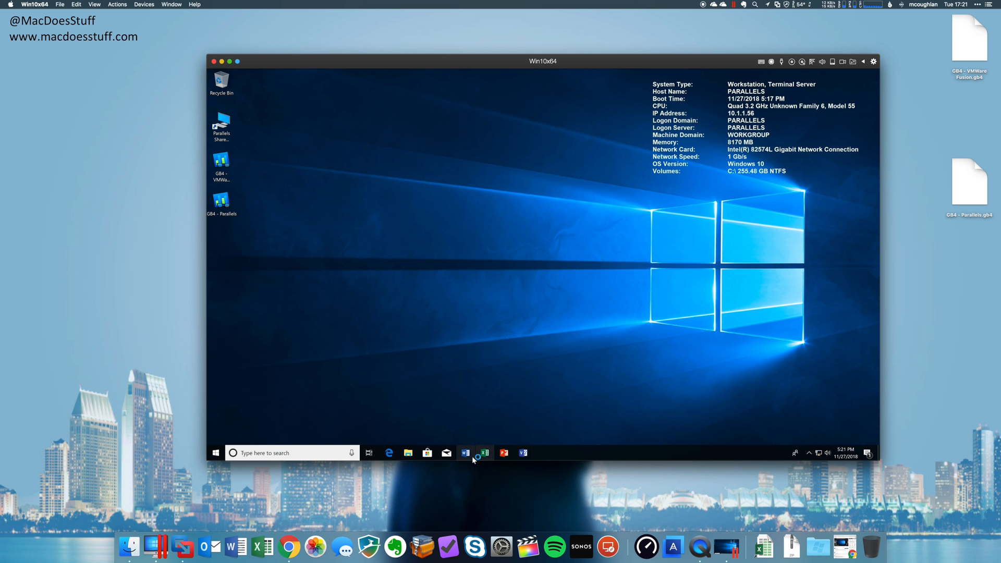
Launch Excel, Visio and Word from the taskbar, dismiss the sign-in prompt, and shut Windows down.
{"action": "left_click", "coordinate": [484, 452]}
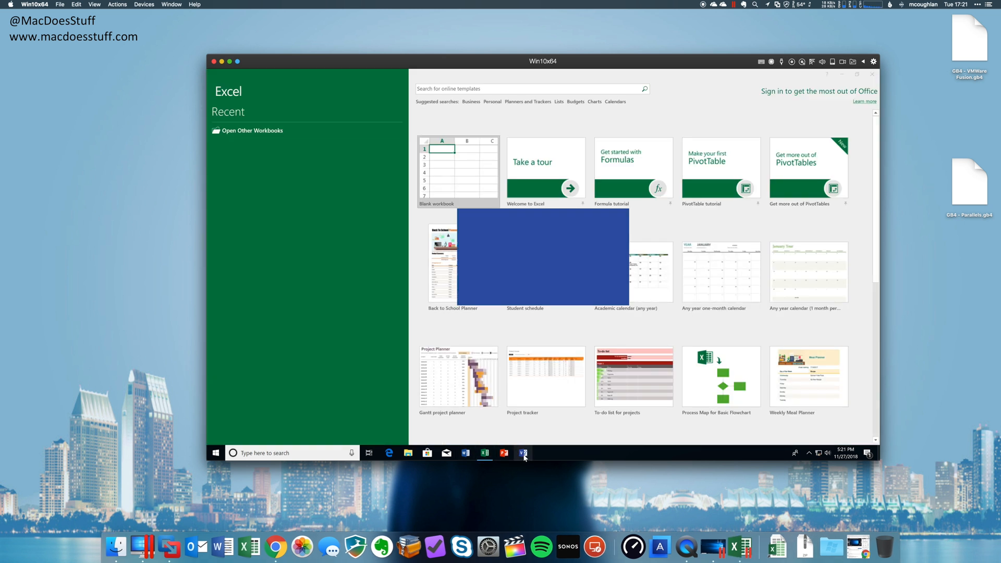
{"action": "left_click", "coordinate": [522, 452]}
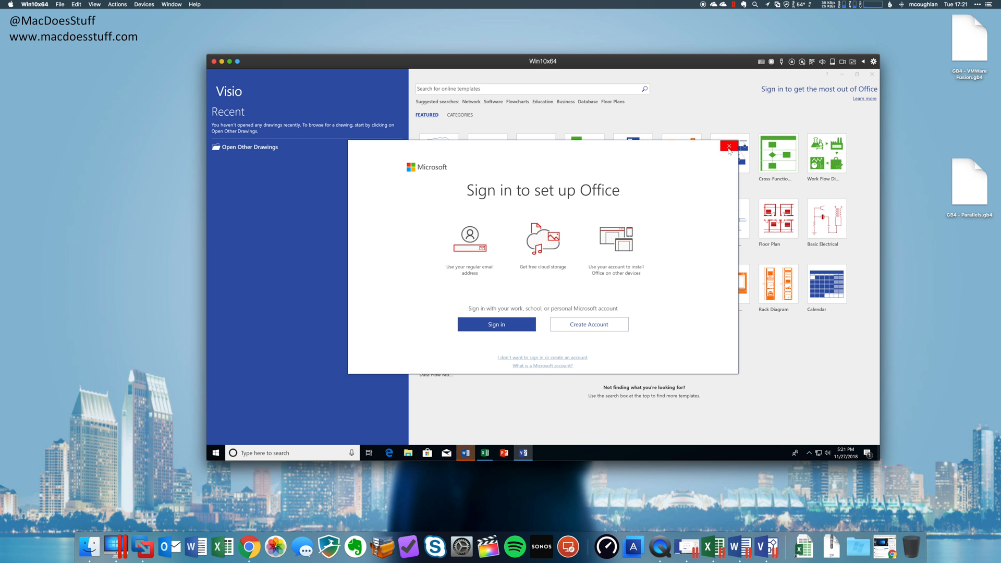
{"action": "left_click", "coordinate": [728, 146]}
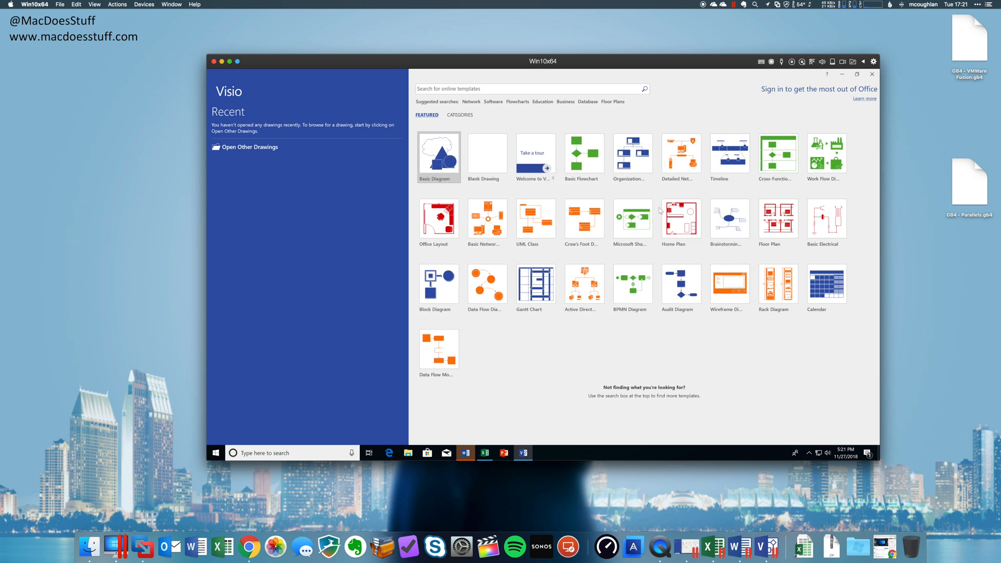
{"action": "left_click", "coordinate": [464, 453]}
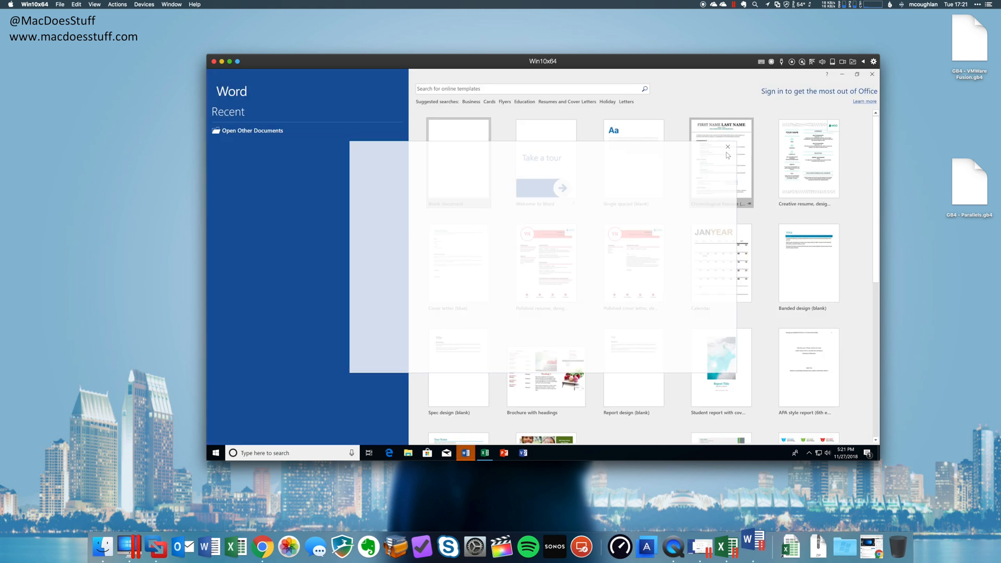
{"action": "left_click", "coordinate": [484, 452]}
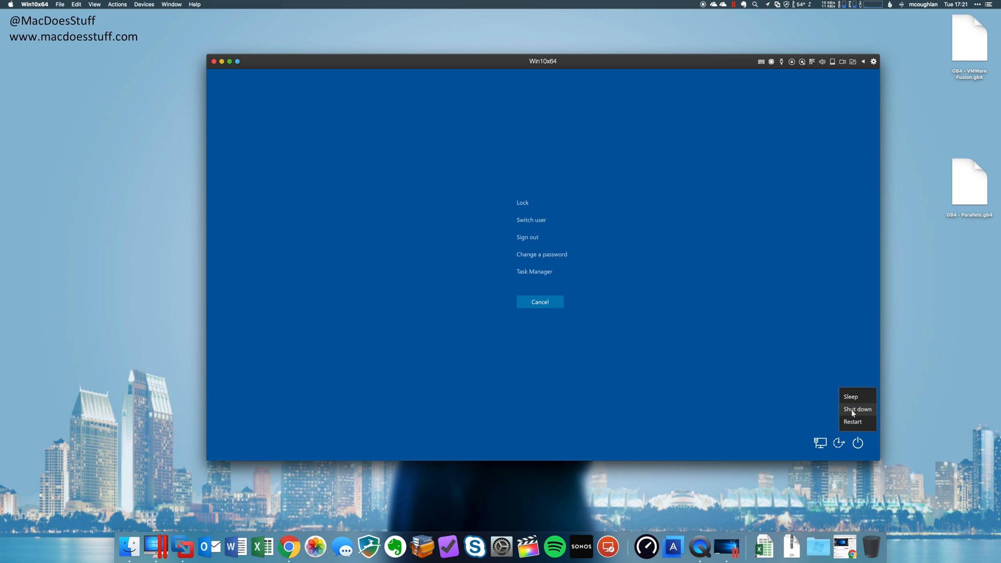
{"action": "left_click", "coordinate": [856, 408]}
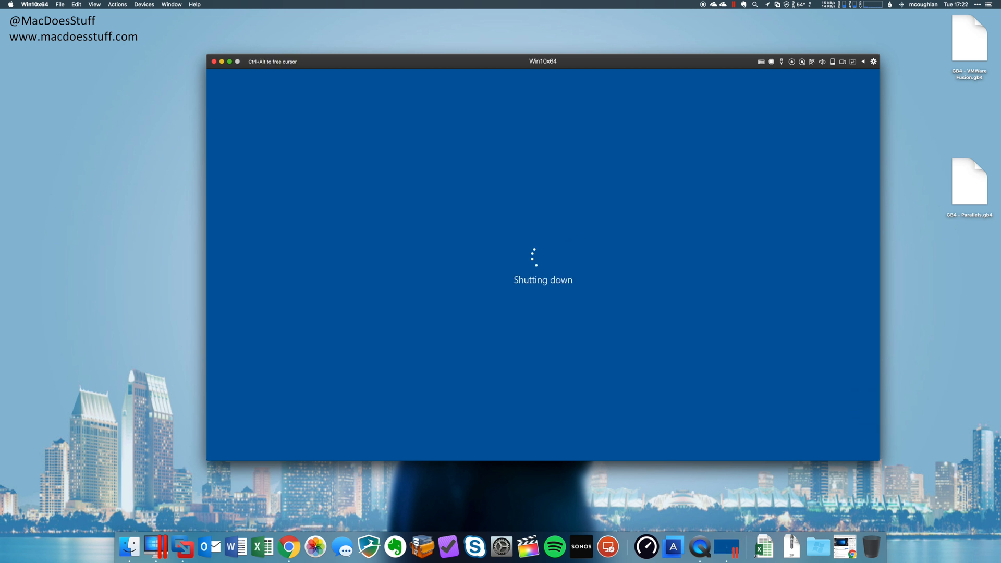